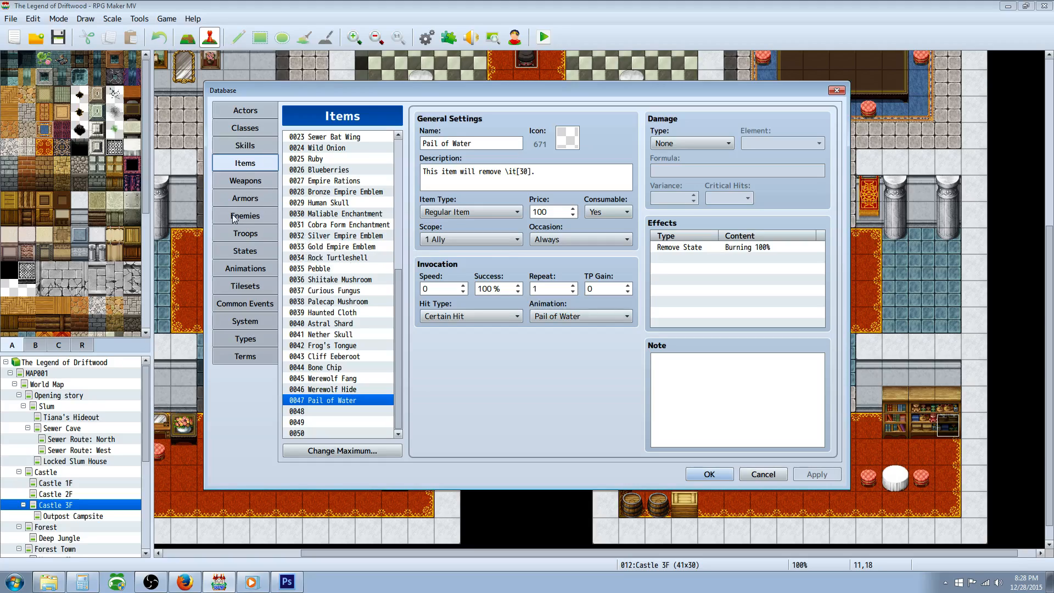
{"action": "mouse_move", "coordinate": [257, 241]}
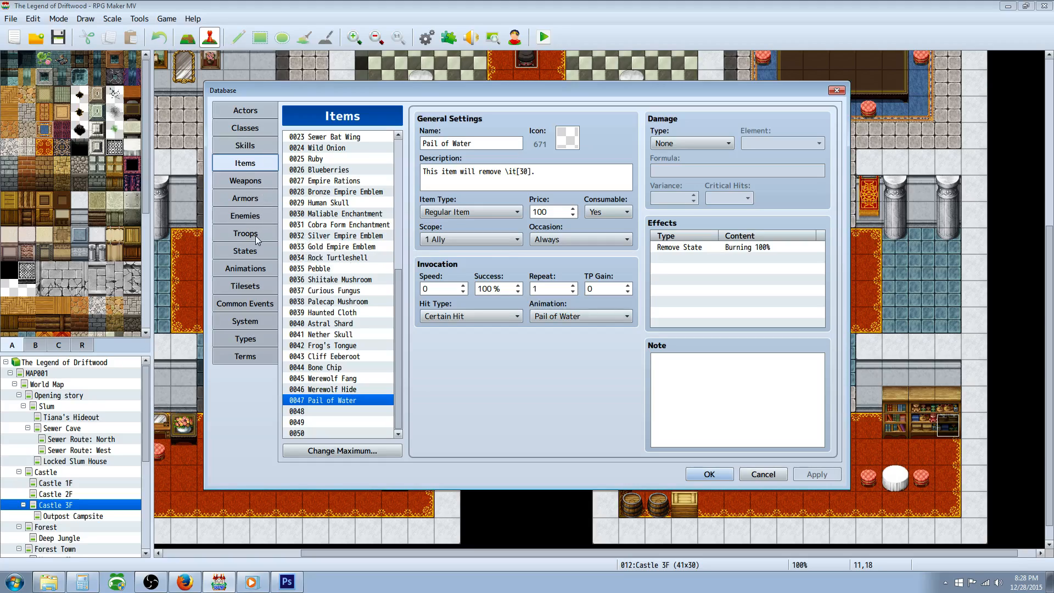
{"action": "mouse_move", "coordinate": [254, 259]}
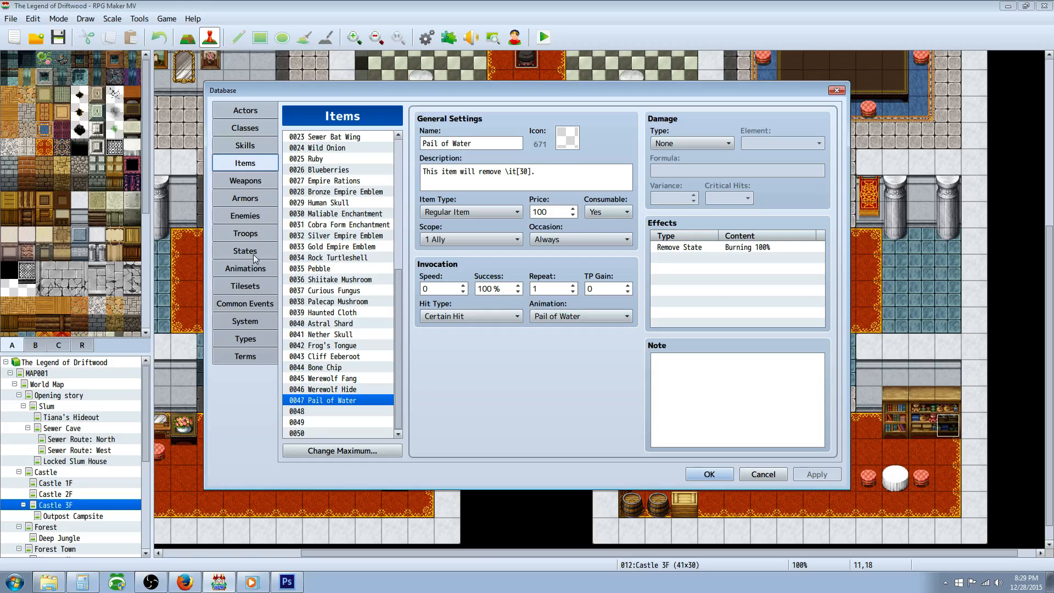
- Raise the states maximum and name the empty slot 0031 after Burning 'Bleeding'
{"action": "left_click", "coordinate": [245, 250]}
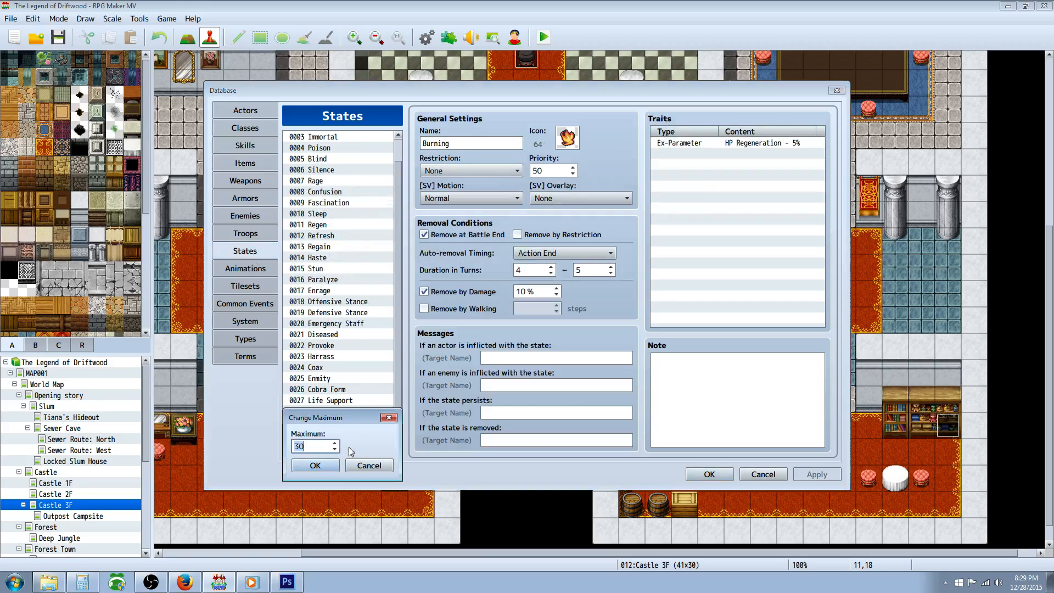
{"action": "left_click", "coordinate": [315, 465]}
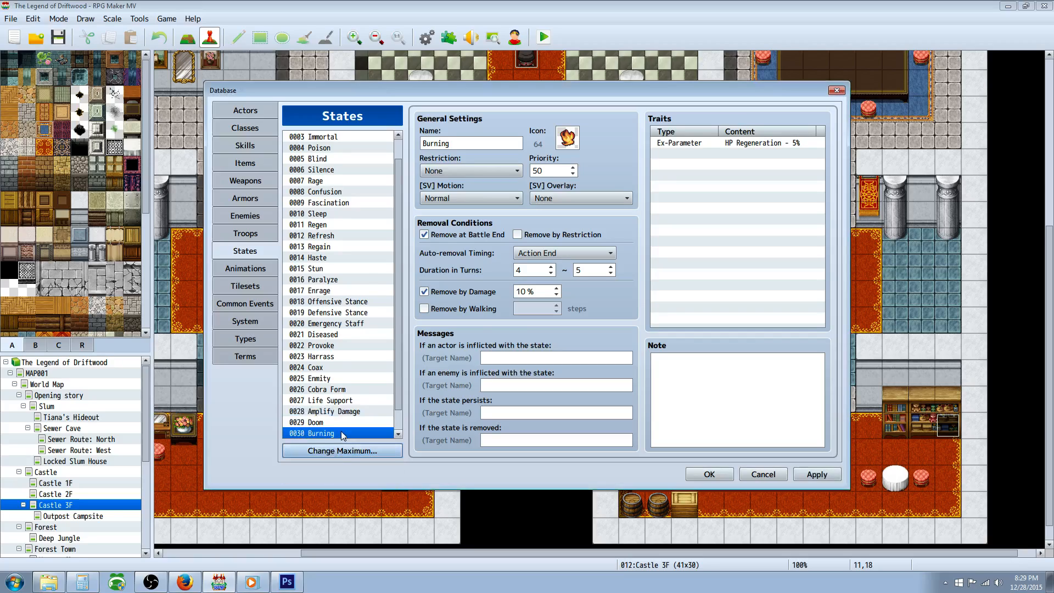
{"action": "left_click", "coordinate": [342, 451]}
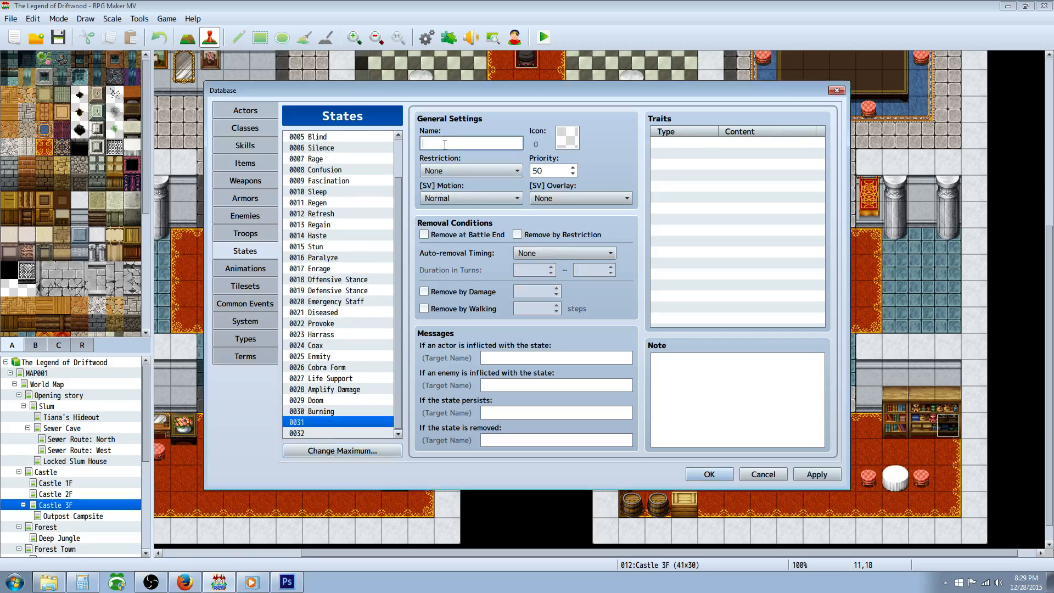
{"action": "type", "text": "Bleeding"}
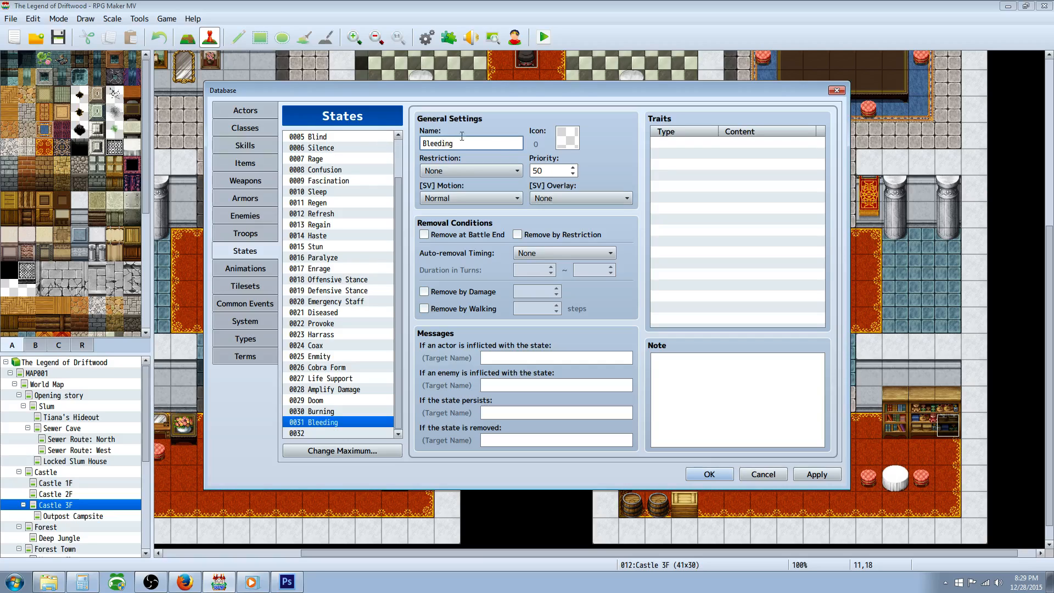
- Give Bleeding red icon 170, Remove at Battle End, and Action End auto-removal lasting 4–5 actions
{"action": "left_click", "coordinate": [567, 138]}
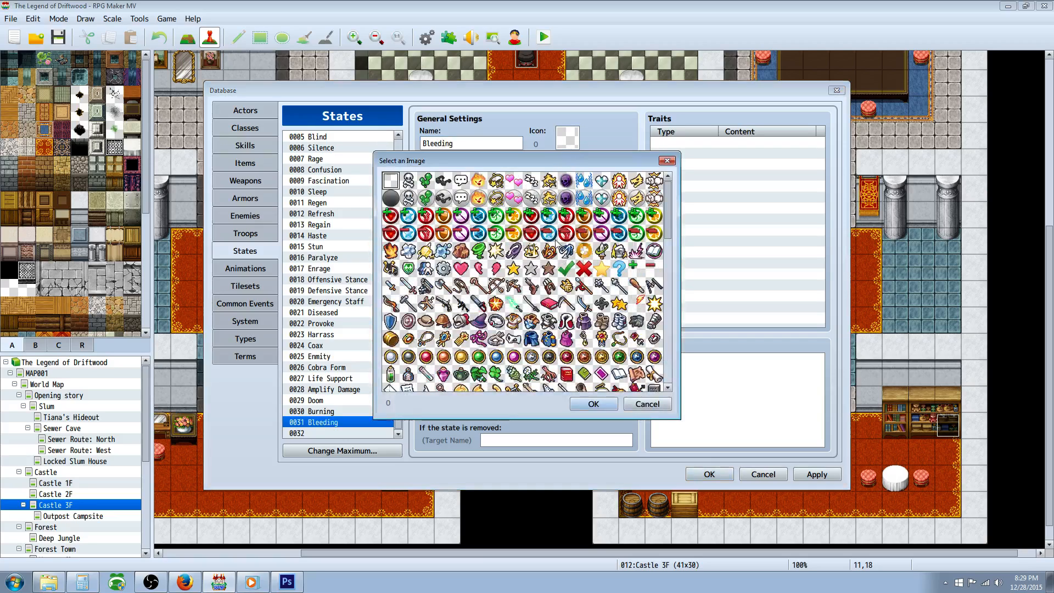
{"action": "left_click", "coordinate": [479, 268]}
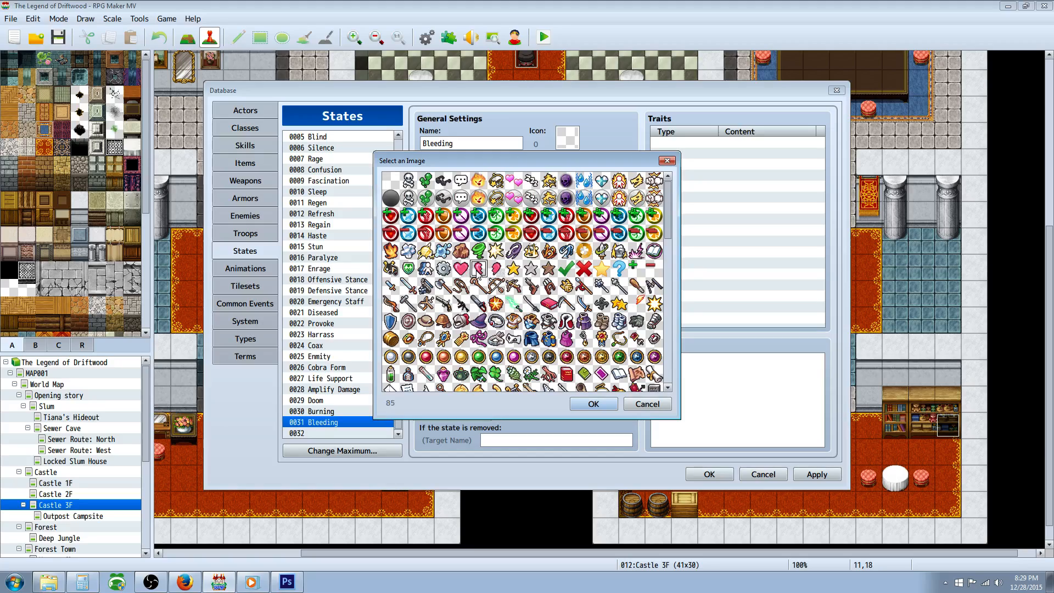
{"action": "left_click", "coordinate": [565, 356]}
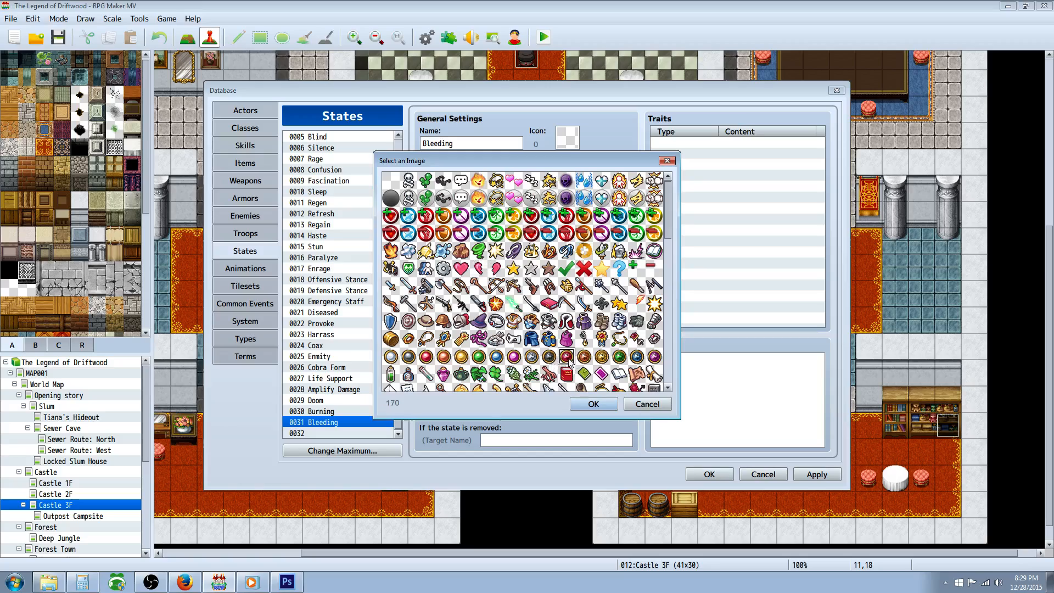
{"action": "left_click", "coordinate": [592, 403]}
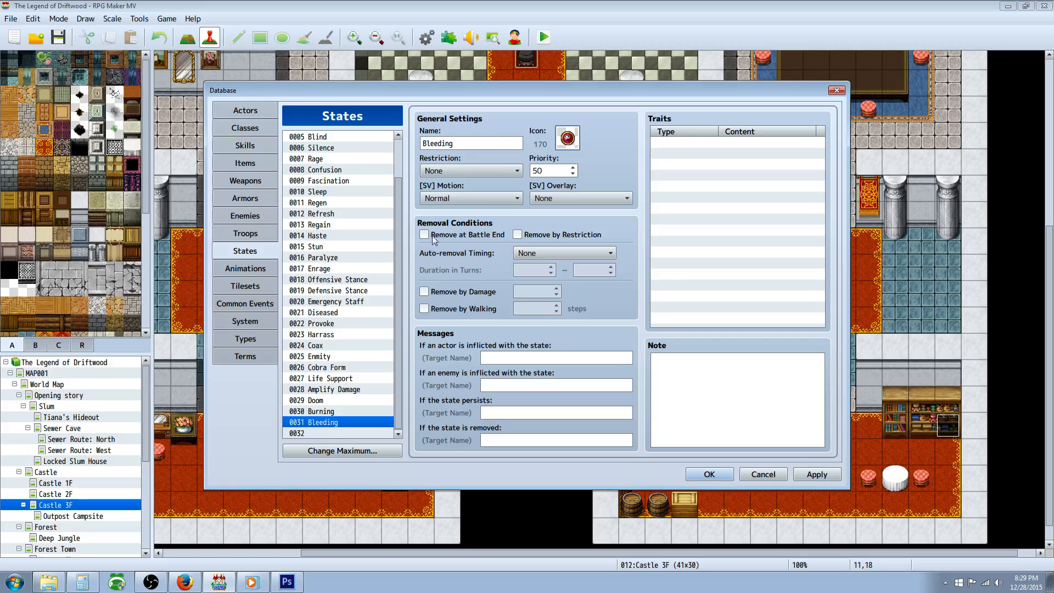
{"action": "left_click", "coordinate": [424, 234]}
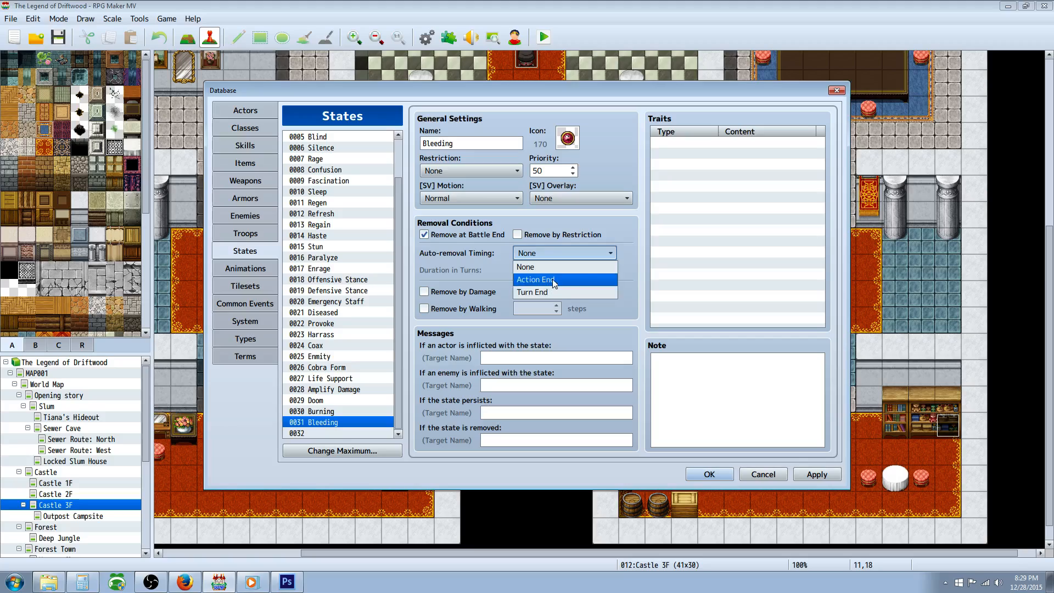
{"action": "left_click", "coordinate": [534, 280]}
{"action": "type", "text": "5"}
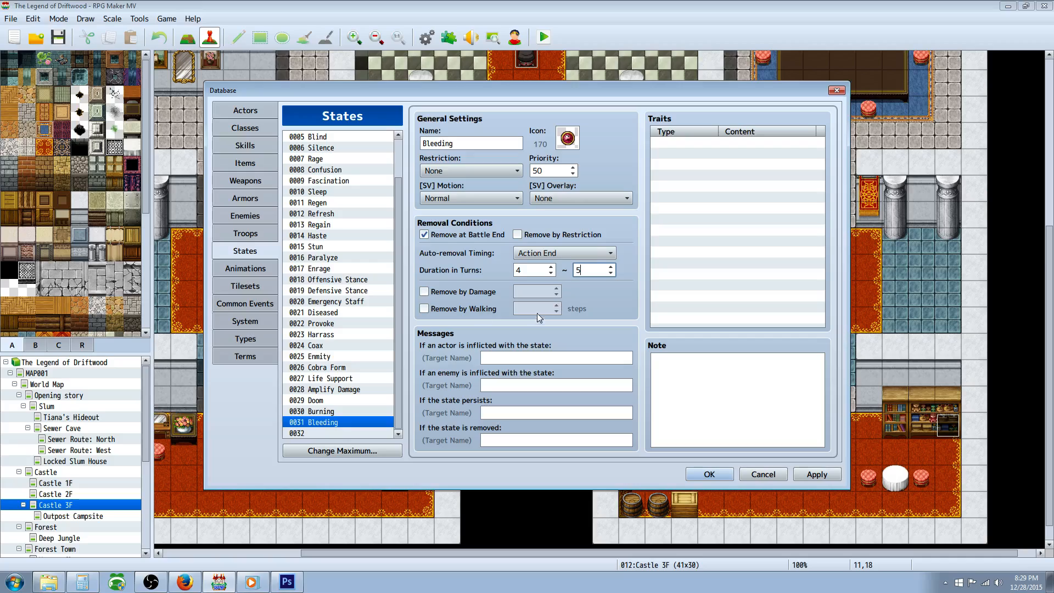
- Add an Ex-Parameter trait HP Regeneration -5% so Bleeding drains health each turn
{"action": "right_click", "coordinate": [732, 145]}
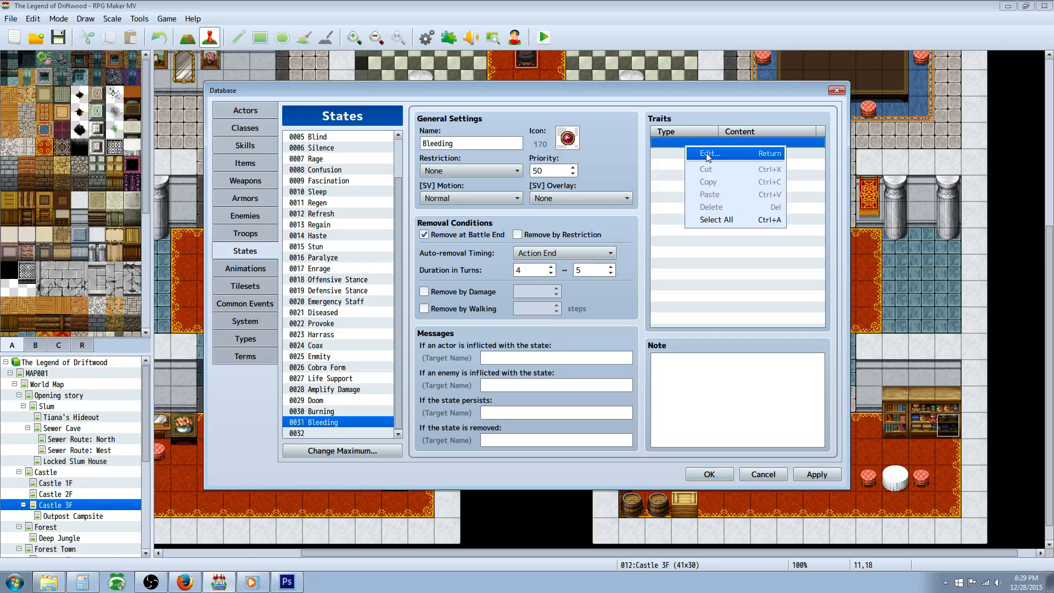
{"action": "left_click", "coordinate": [709, 153]}
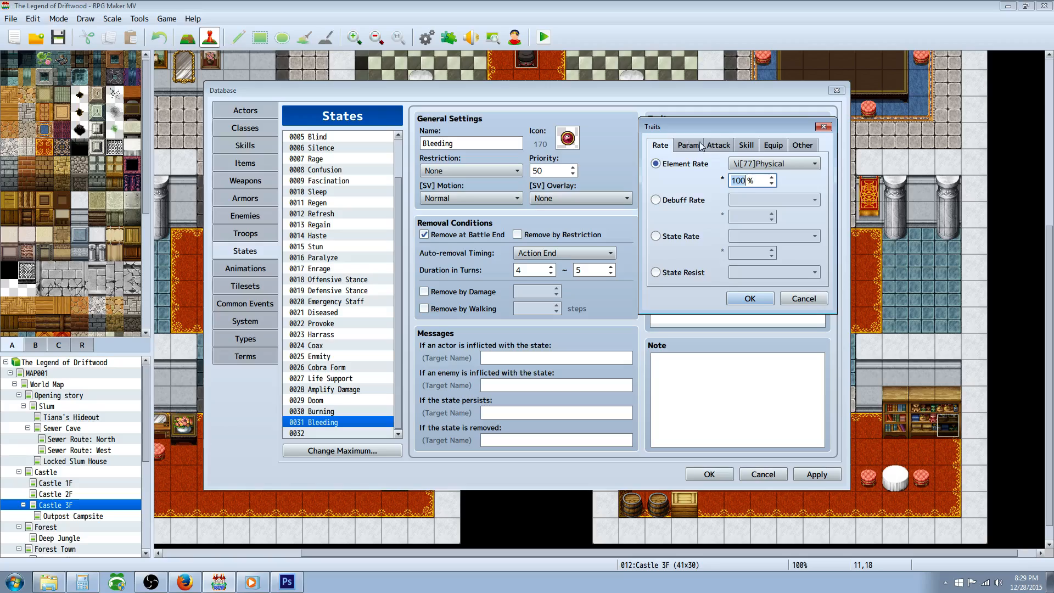
{"action": "left_click", "coordinate": [688, 145]}
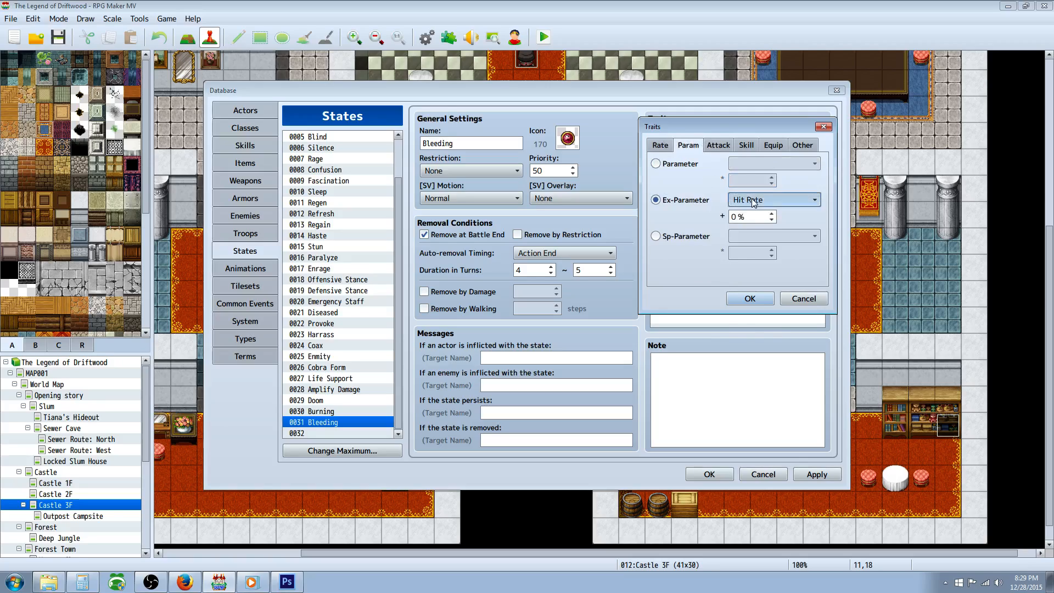
{"action": "left_click", "coordinate": [773, 200]}
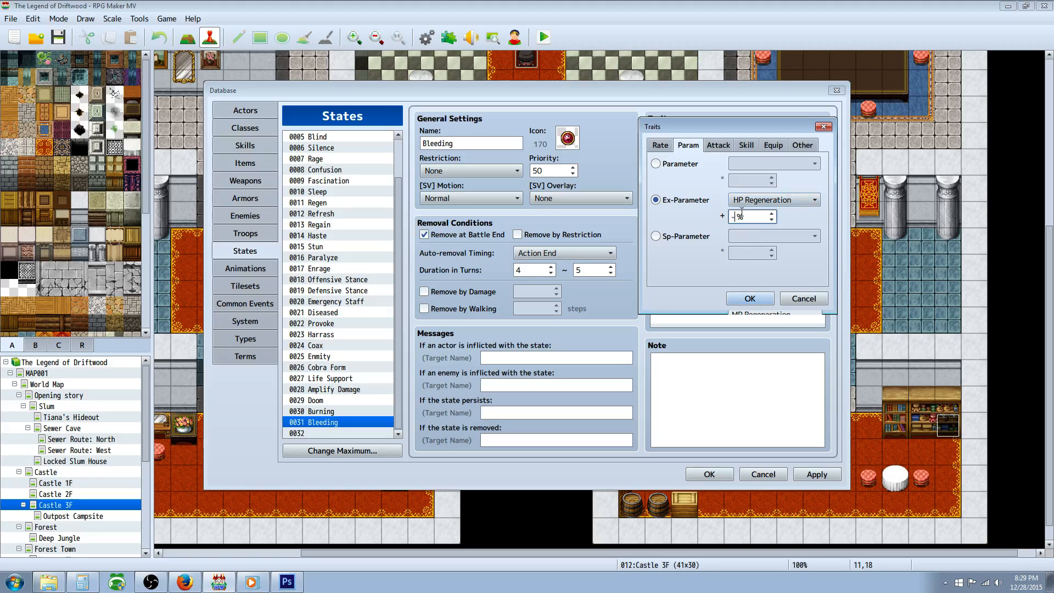
{"action": "type", "text": "-5"}
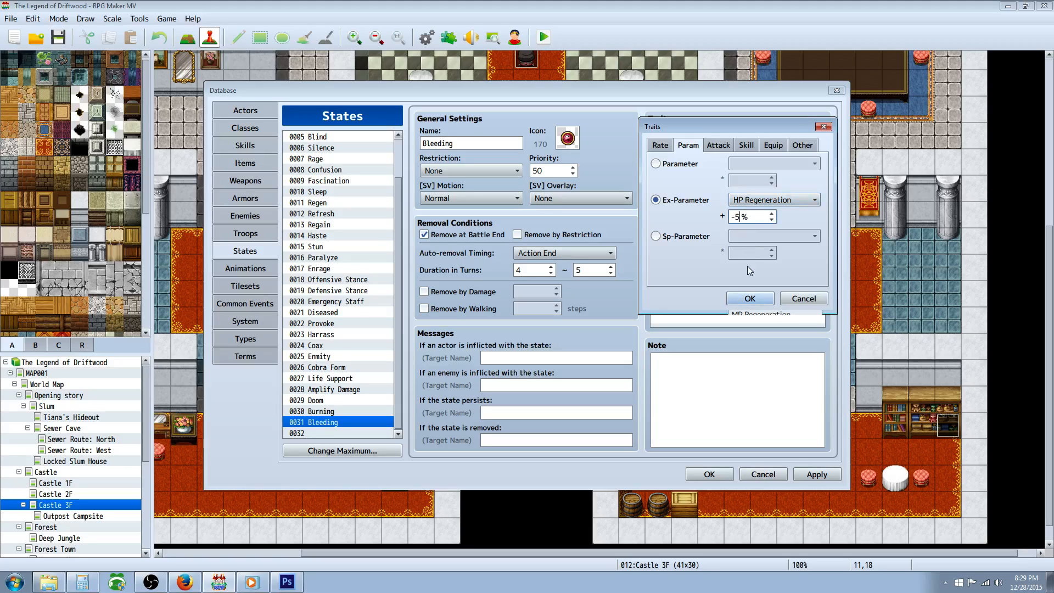
{"action": "left_click", "coordinate": [749, 299]}
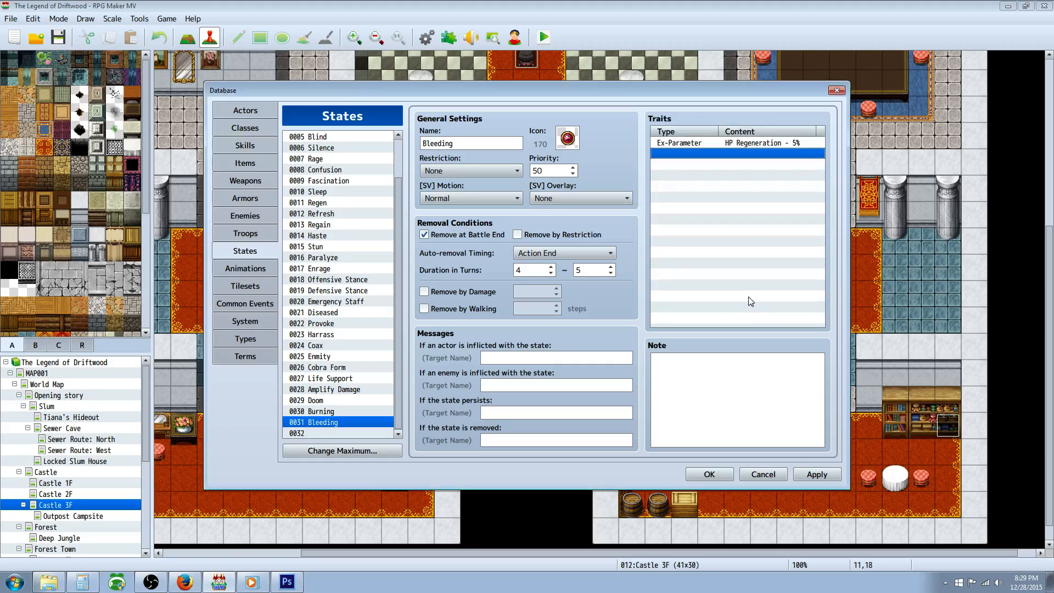
{"action": "left_click", "coordinate": [816, 474]}
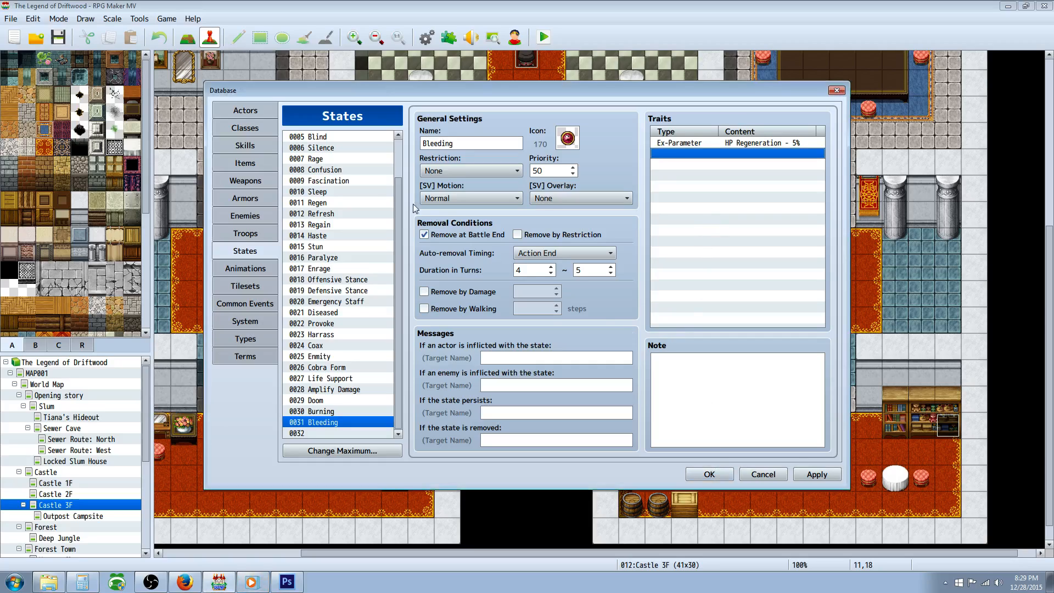
{"action": "mouse_move", "coordinate": [370, 239]}
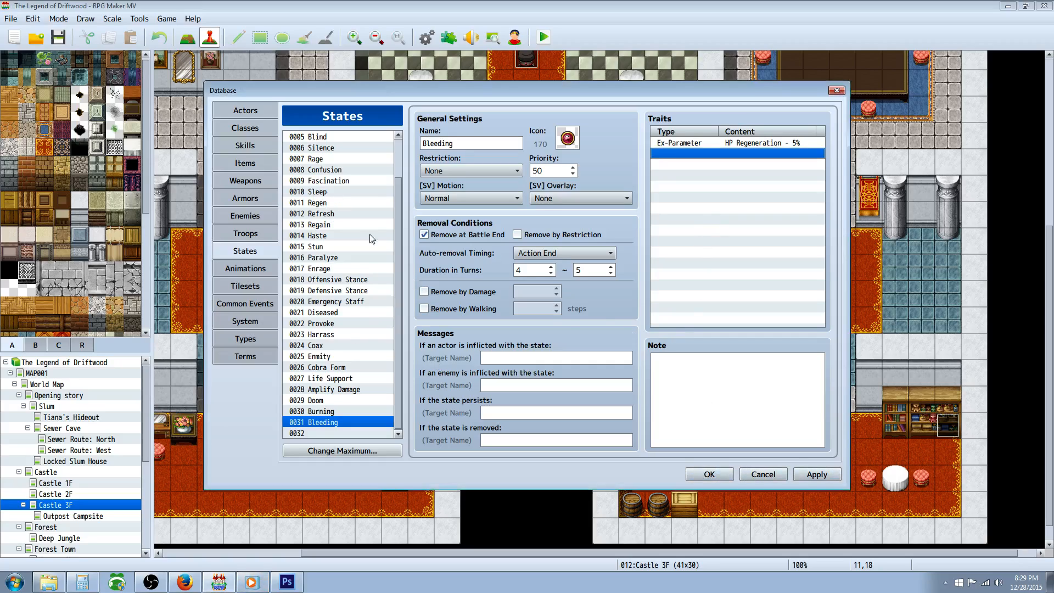
- Name empty skill 0086 'Bleed Strike' and start an Add State effect inflicting Bleeding
{"action": "left_click", "coordinate": [245, 145]}
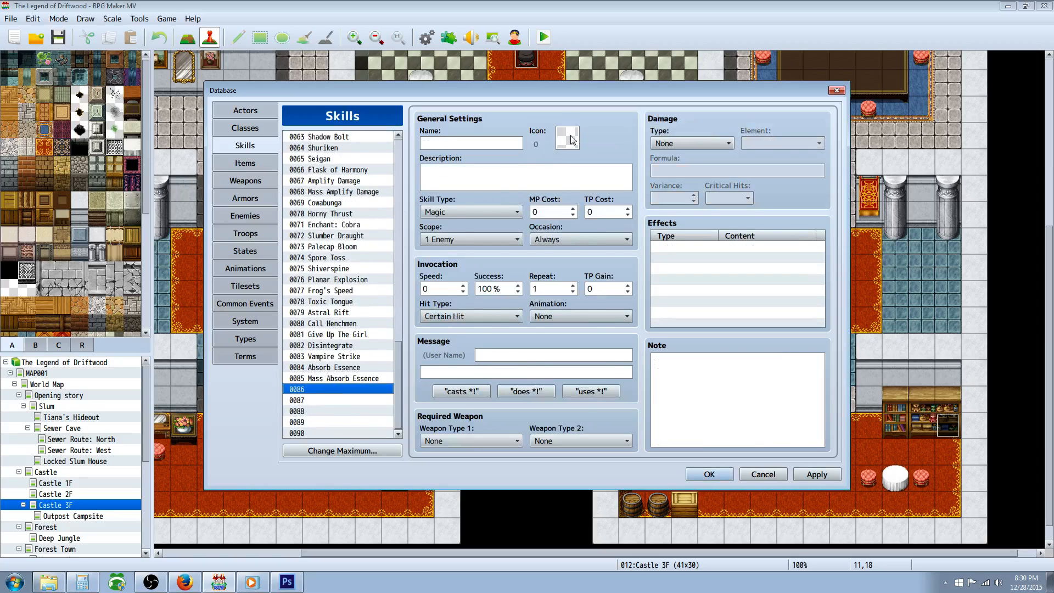
{"action": "left_click", "coordinate": [567, 138]}
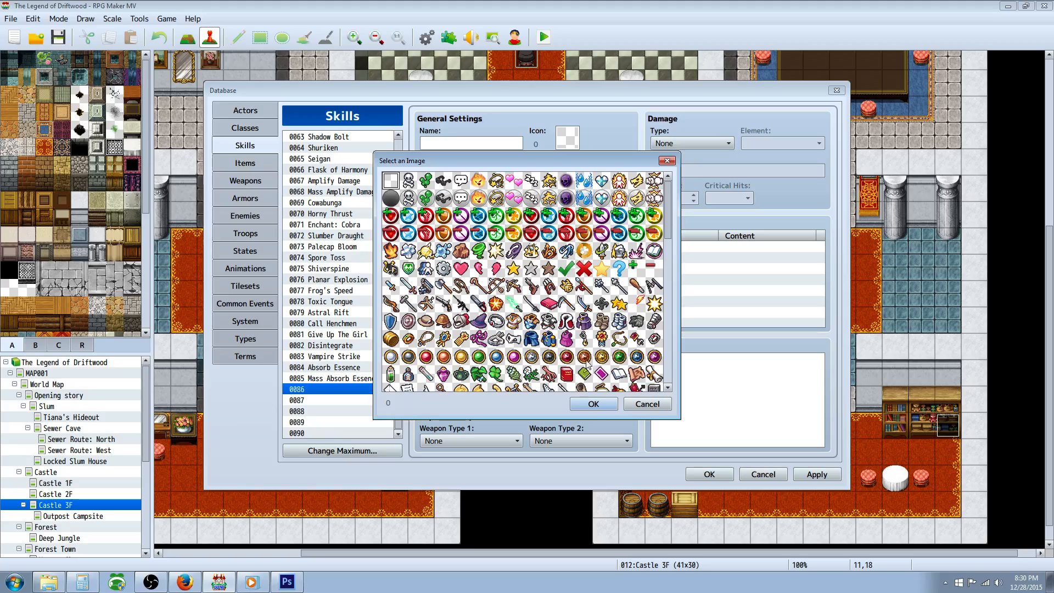
{"action": "left_click", "coordinate": [592, 403]}
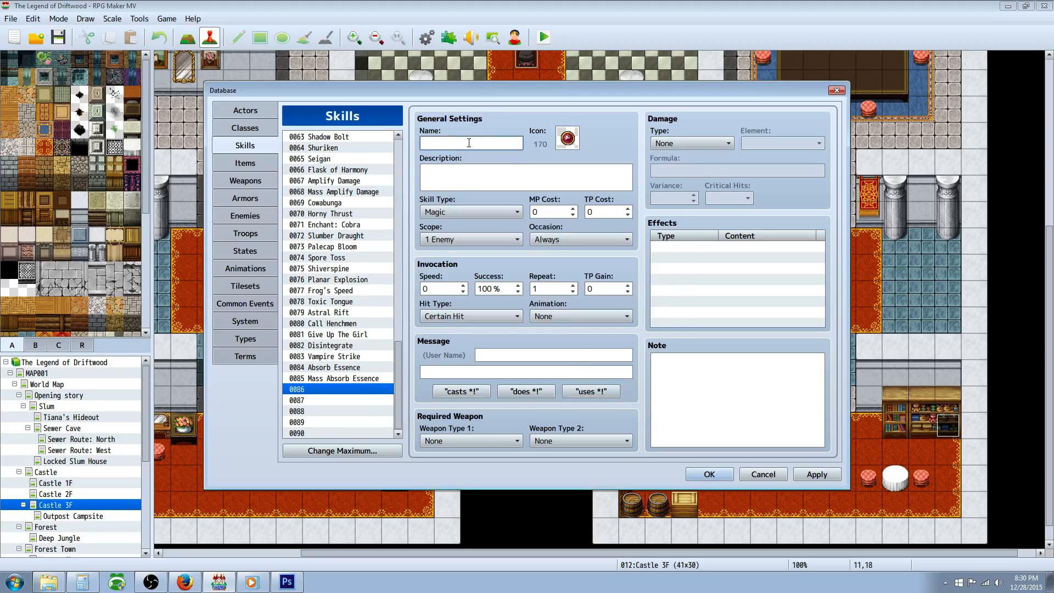
{"action": "type", "text": "Bleed Strike"}
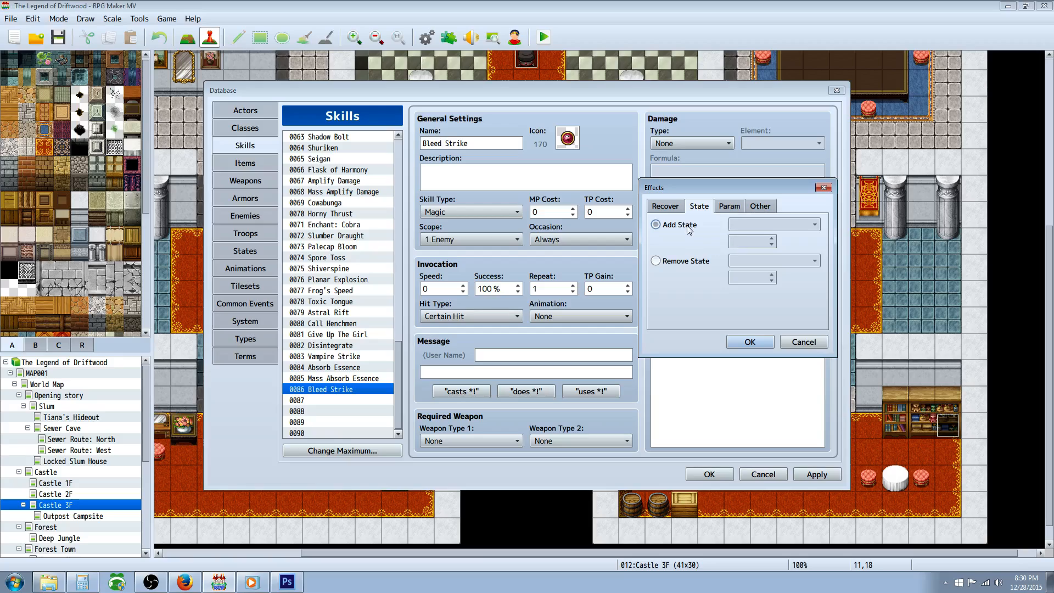
{"action": "left_click", "coordinate": [770, 224]}
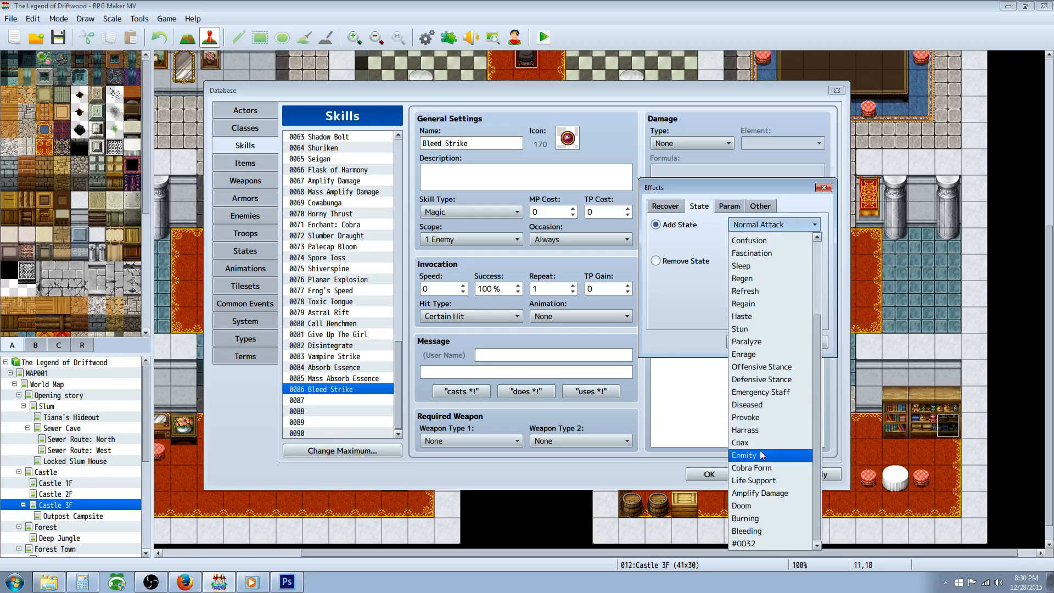
{"action": "left_click", "coordinate": [745, 530]}
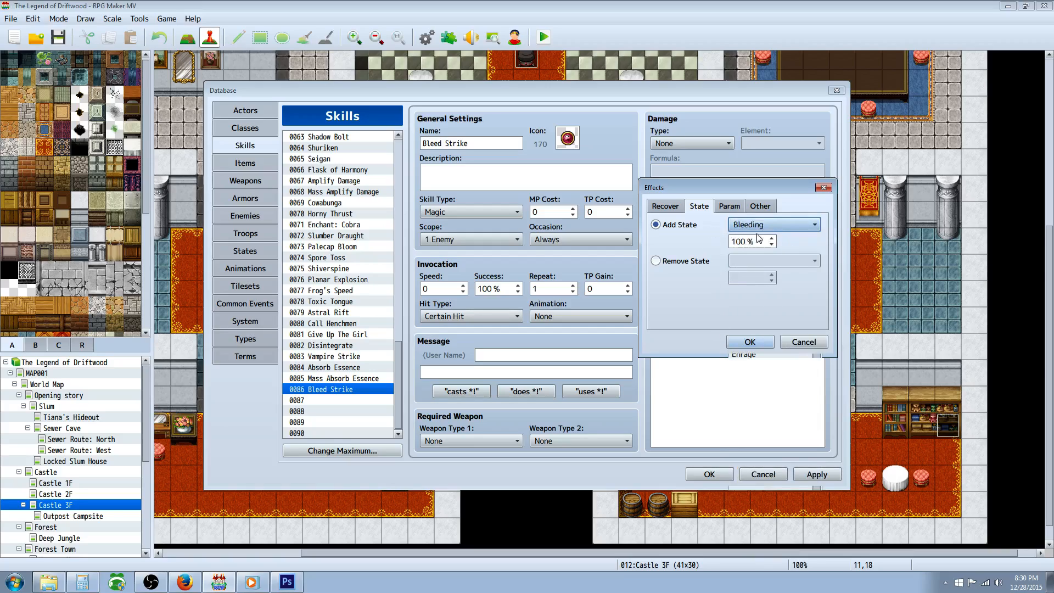
- Confirm the Bleeding 100% effect and enter the HP damage formula a.atk * 4
{"action": "left_click", "coordinate": [749, 341]}
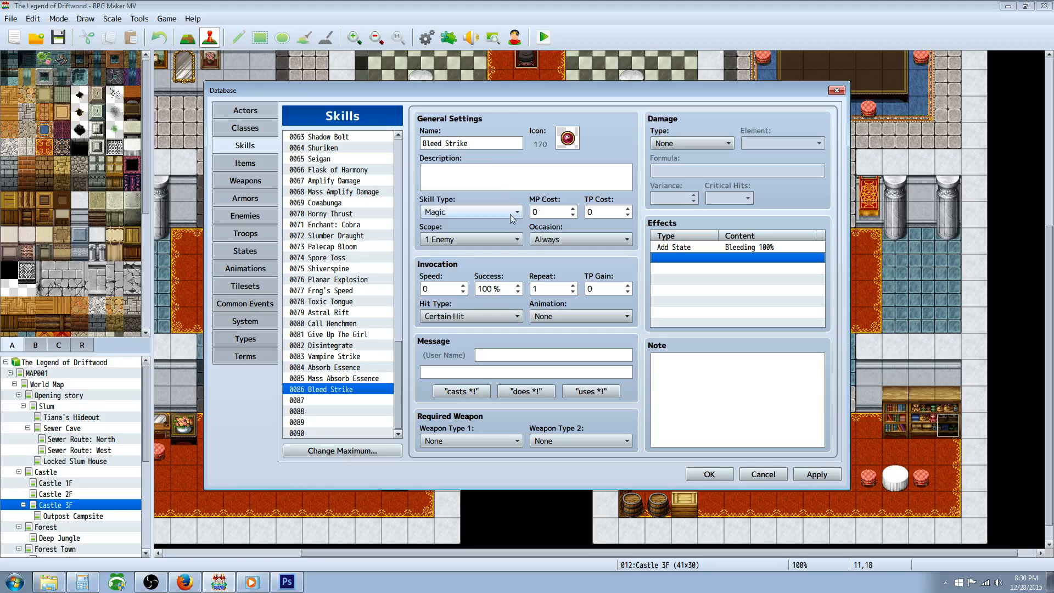
{"action": "left_click", "coordinate": [691, 143]}
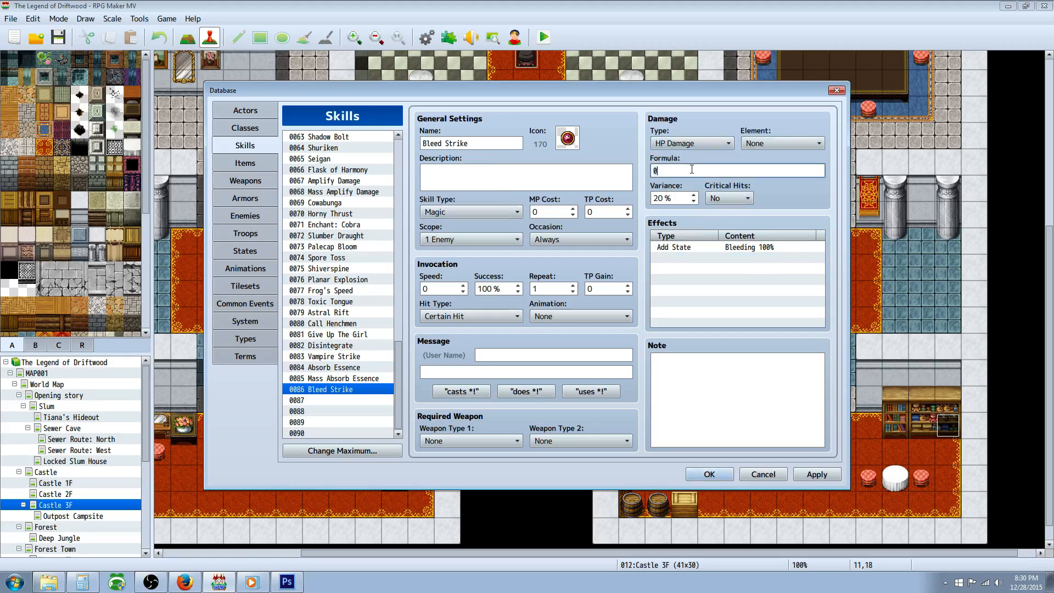
{"action": "type", "text": "a.atk *"}
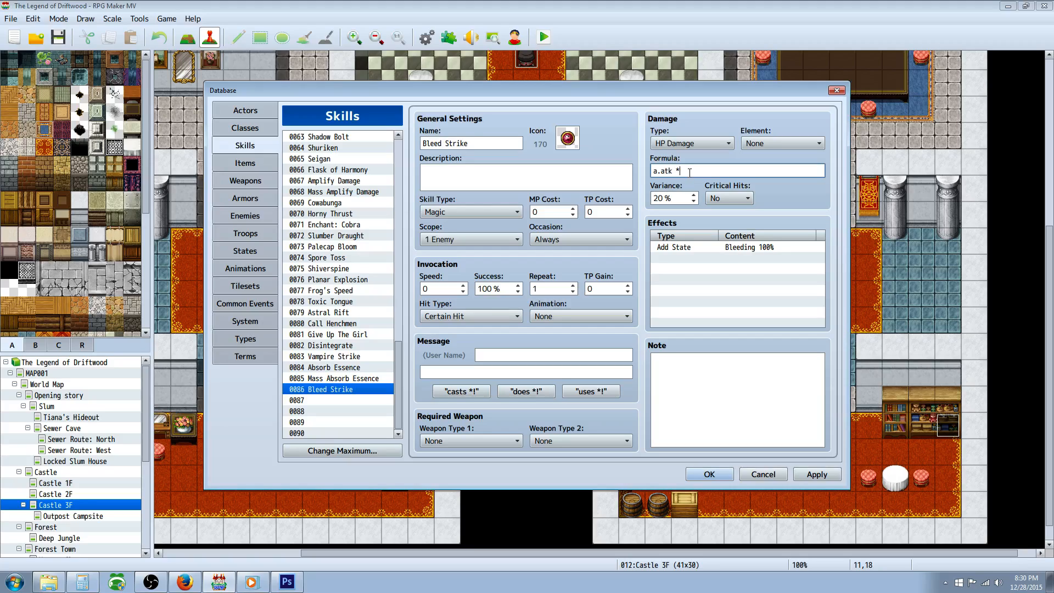
{"action": "type", "text": "4"}
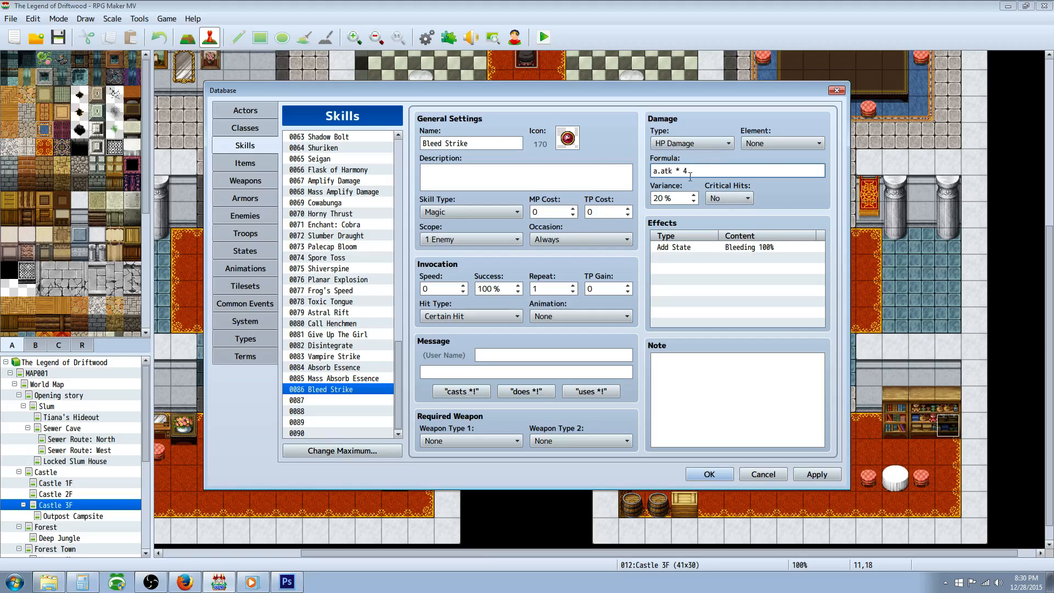
{"action": "type", "text": "-"}
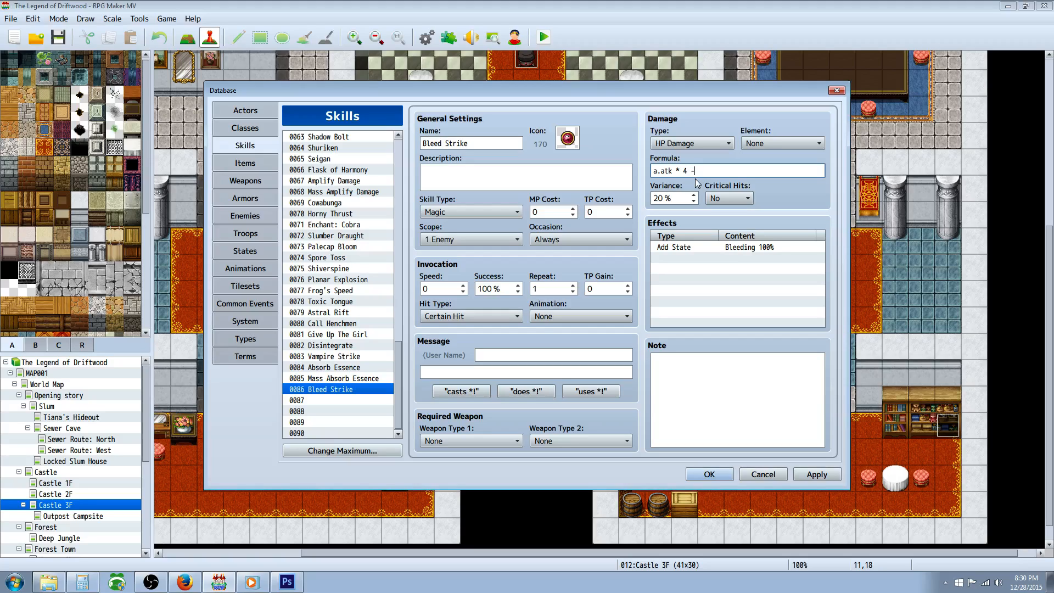
{"action": "type", "text": "b"}
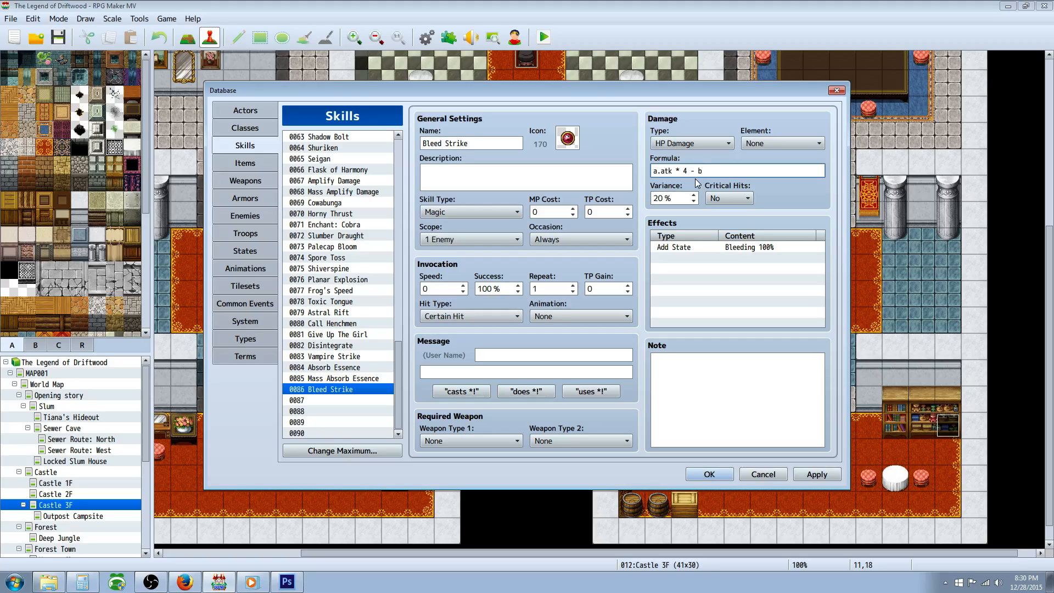
{"action": "type", "text": ".def"}
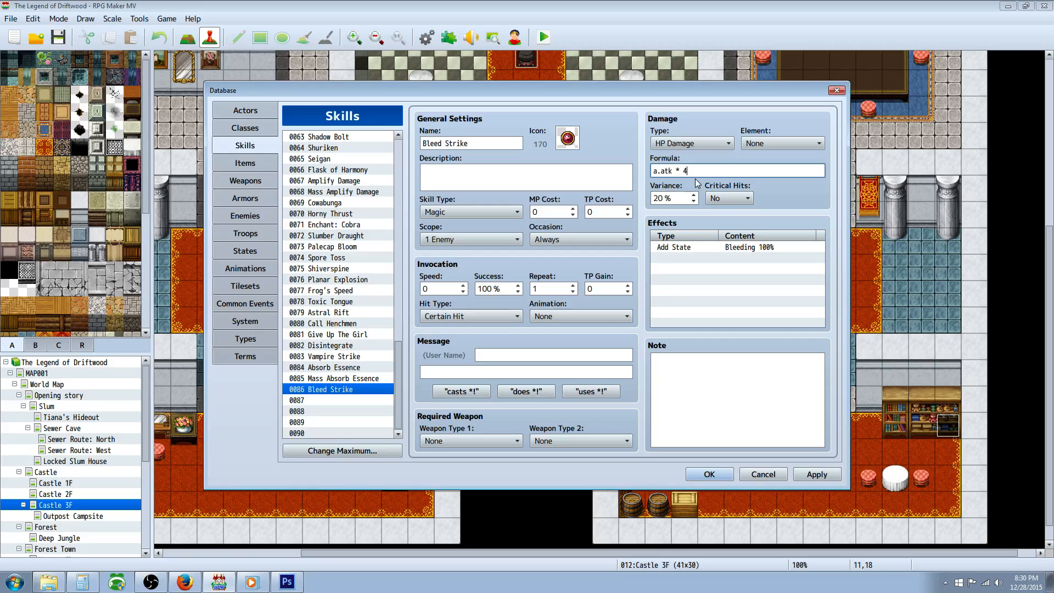
- Set Critical Yes, Element Physical, Skill Type Special, TP Cost 15, Battle Screen only, Hit Type Physical Attack
{"action": "left_click", "coordinate": [747, 198]}
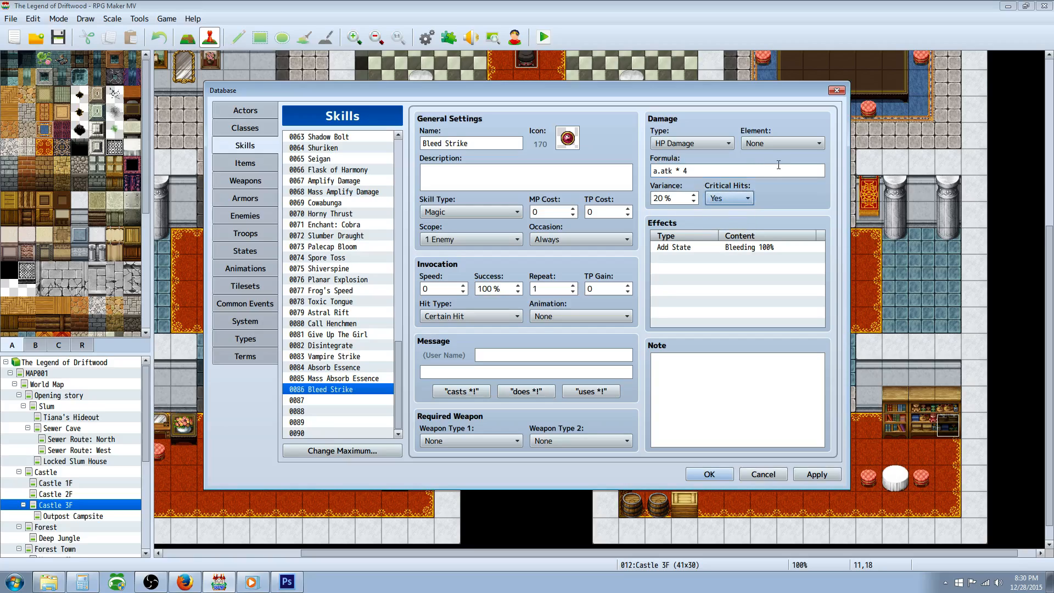
{"action": "left_click", "coordinate": [781, 142]}
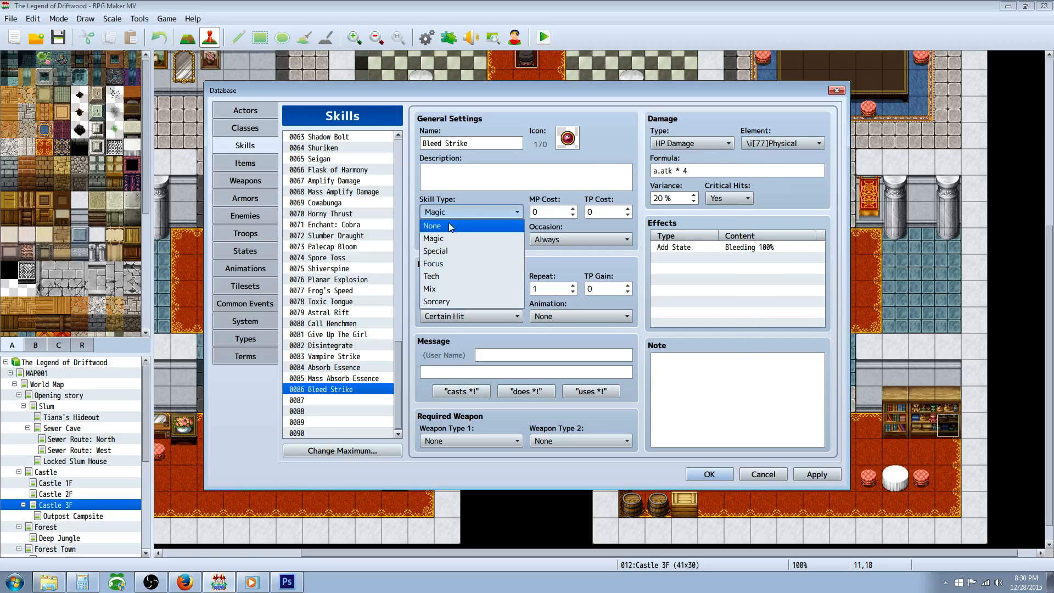
{"action": "left_click", "coordinate": [435, 250]}
{"action": "type", "text": "15"}
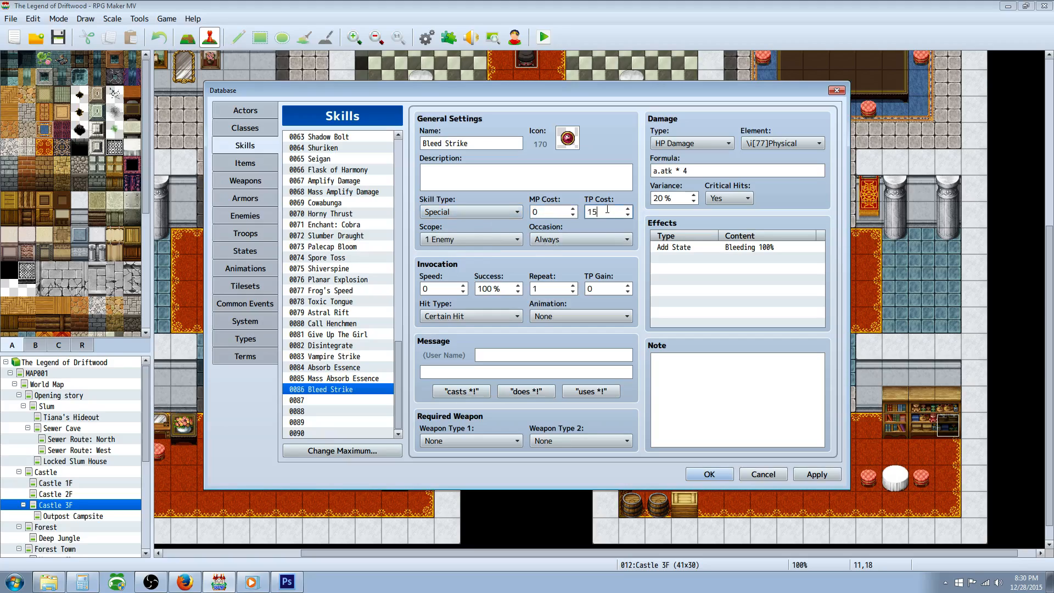
{"action": "left_click", "coordinate": [580, 239]}
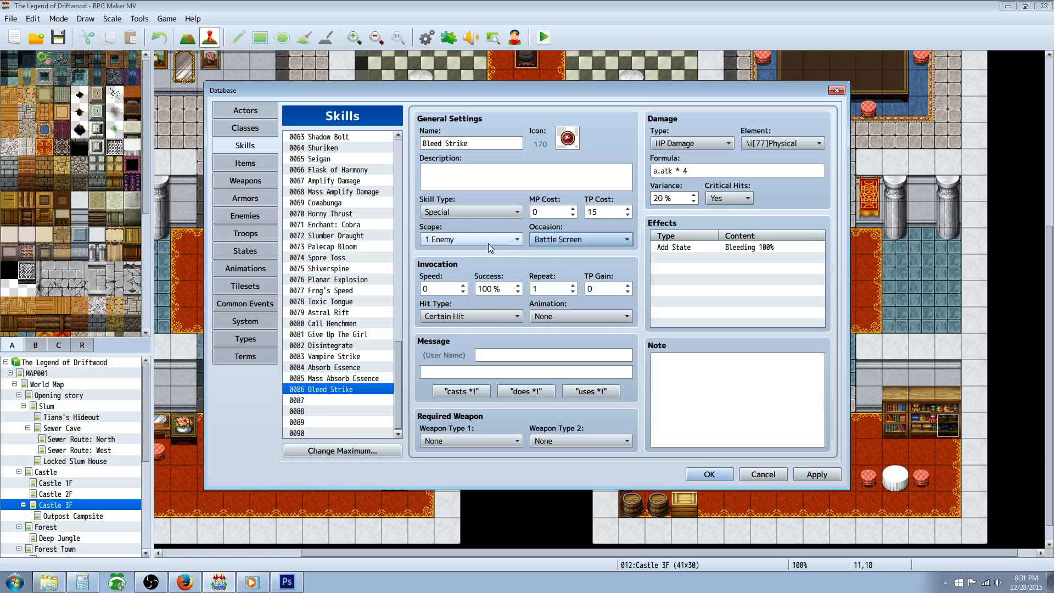
{"action": "left_click", "coordinate": [497, 316]}
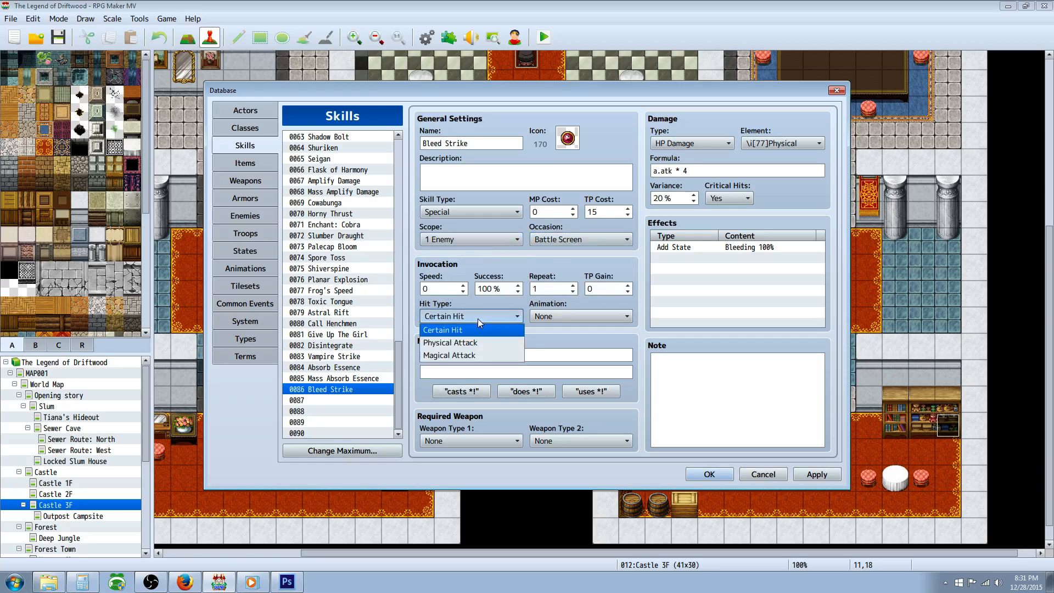
{"action": "left_click", "coordinate": [450, 343]}
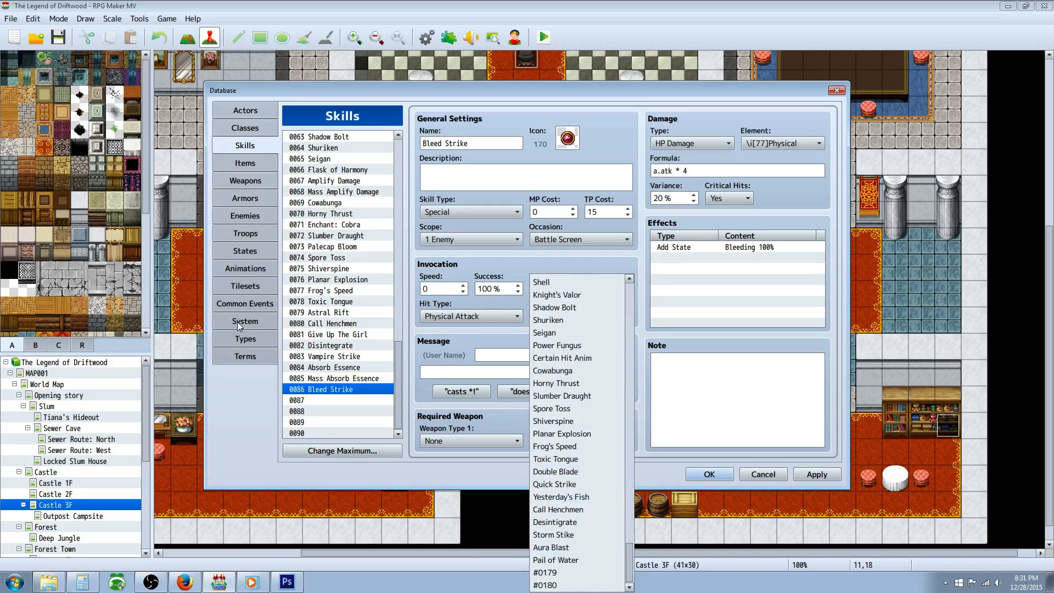
- Copy the Slash Physical animation into slot 0179 and rename it 'Bleed Strike'
{"action": "left_click", "coordinate": [245, 268]}
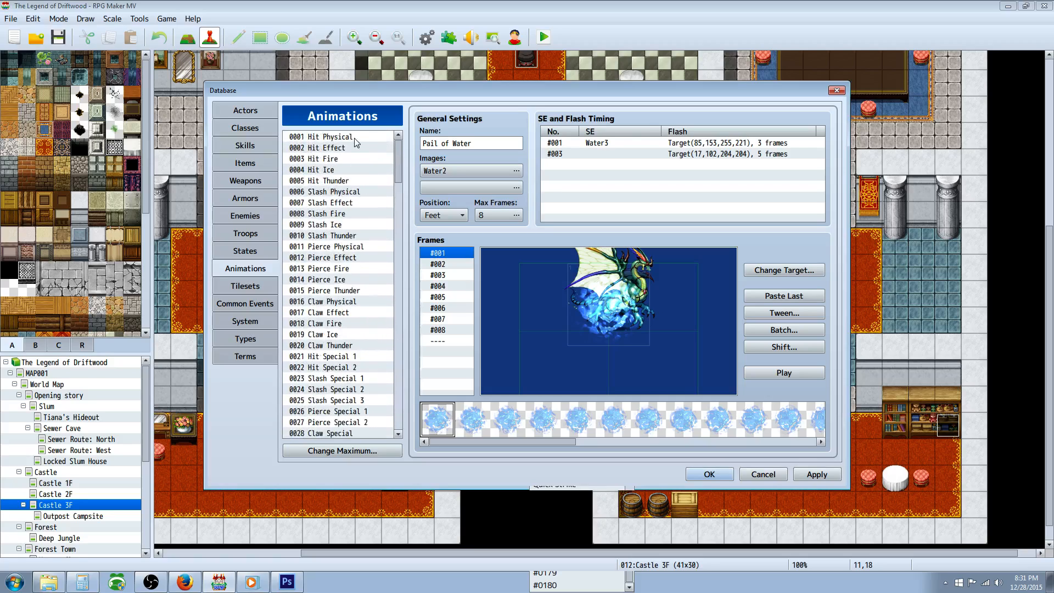
{"action": "right_click", "coordinate": [325, 191]}
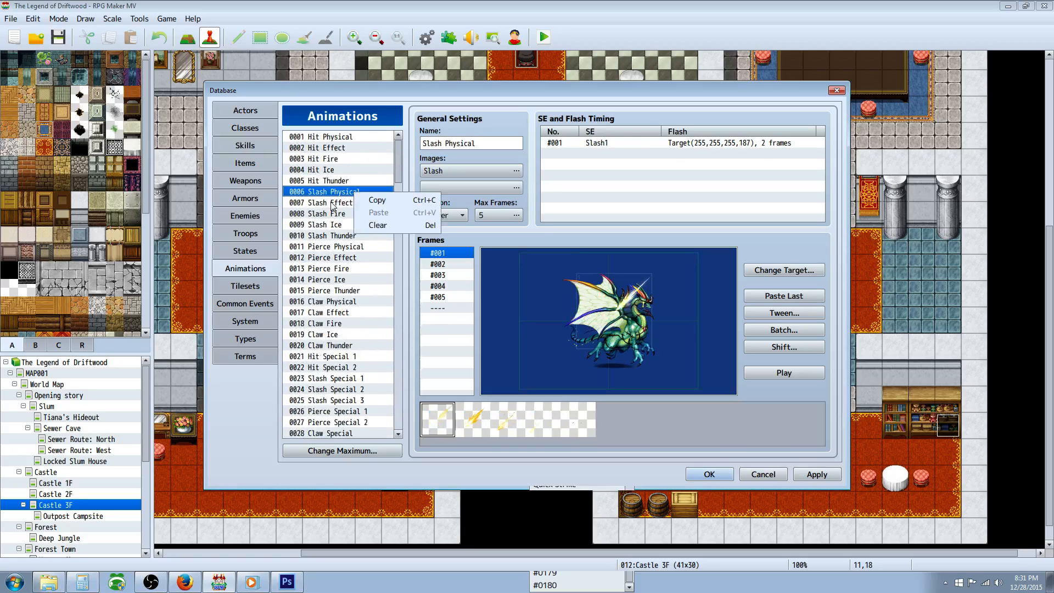
{"action": "left_click", "coordinate": [322, 213]}
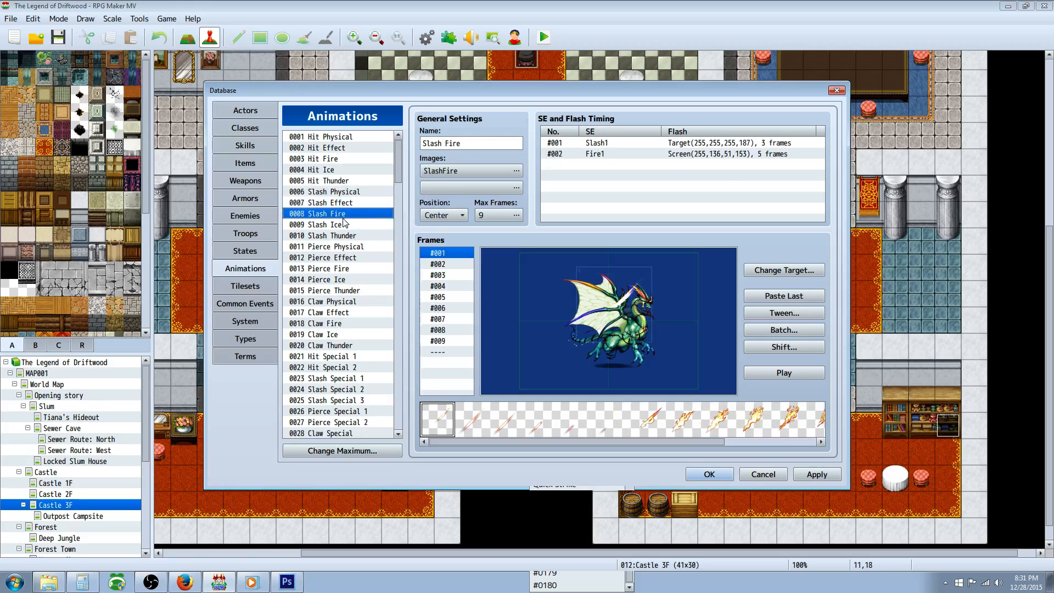
{"action": "left_click", "coordinate": [330, 202]}
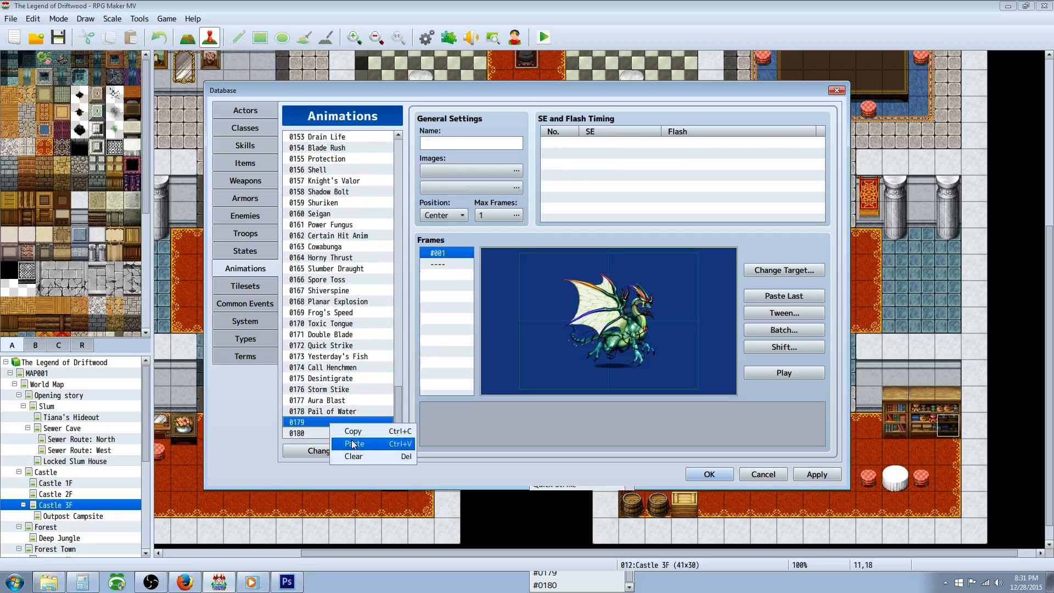
{"action": "left_click", "coordinate": [355, 444]}
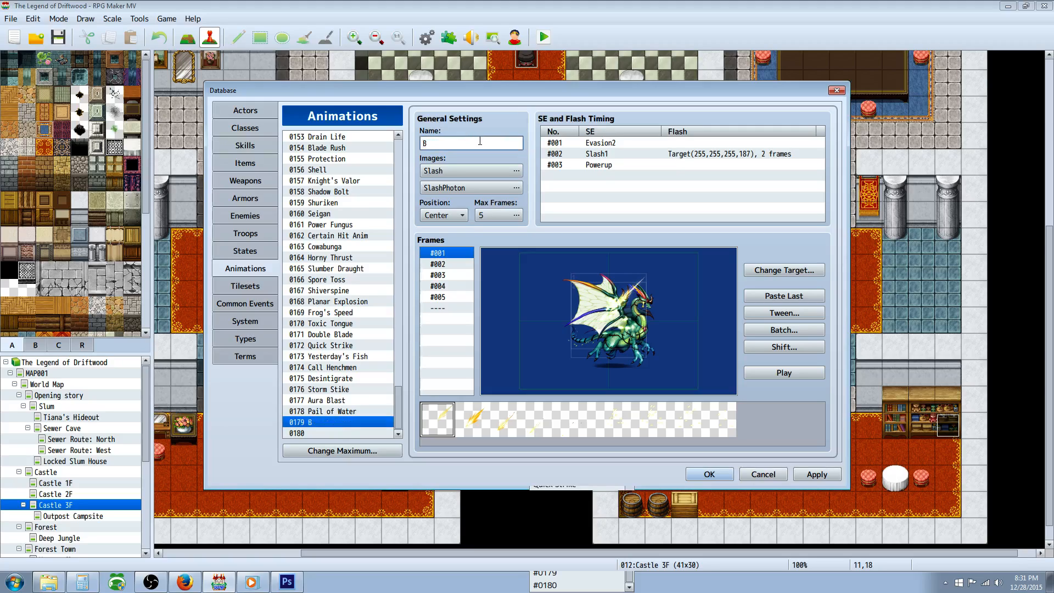
{"action": "type", "text": "leed Strike"}
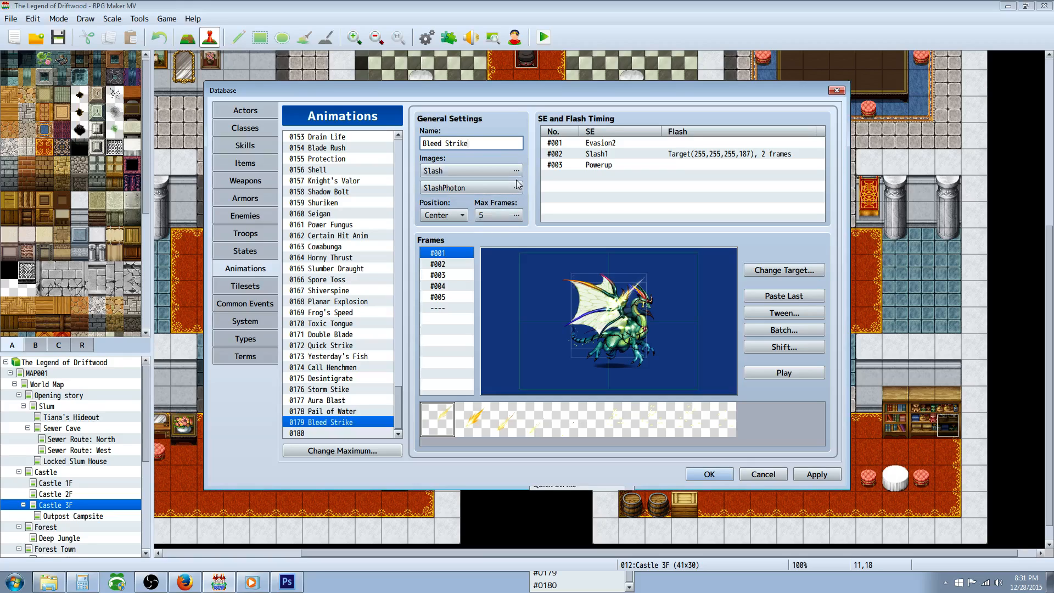
- Add Water3 as the second image with its hue shifted to about 166 for a red tint
{"action": "left_click", "coordinate": [517, 170]}
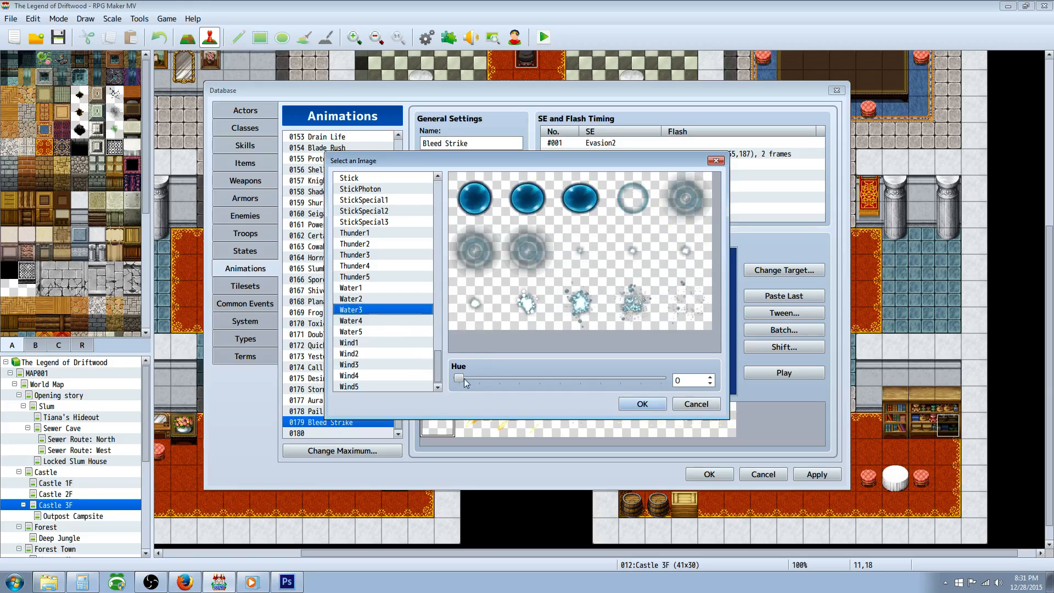
{"action": "left_click_drag", "start_coordinate": [460, 378], "coordinate": [552, 378]}
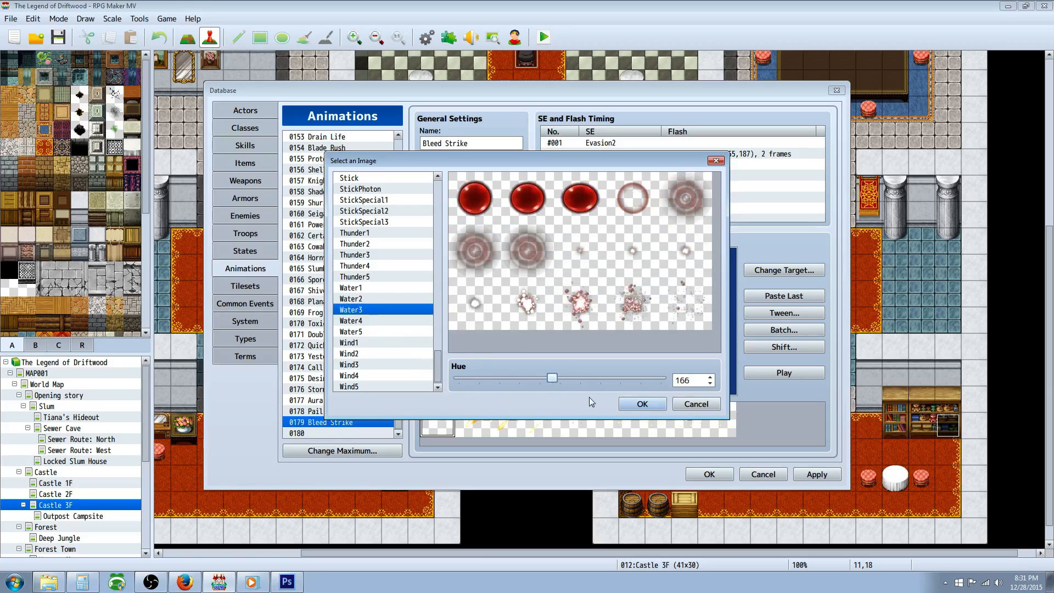
{"action": "left_click", "coordinate": [641, 403]}
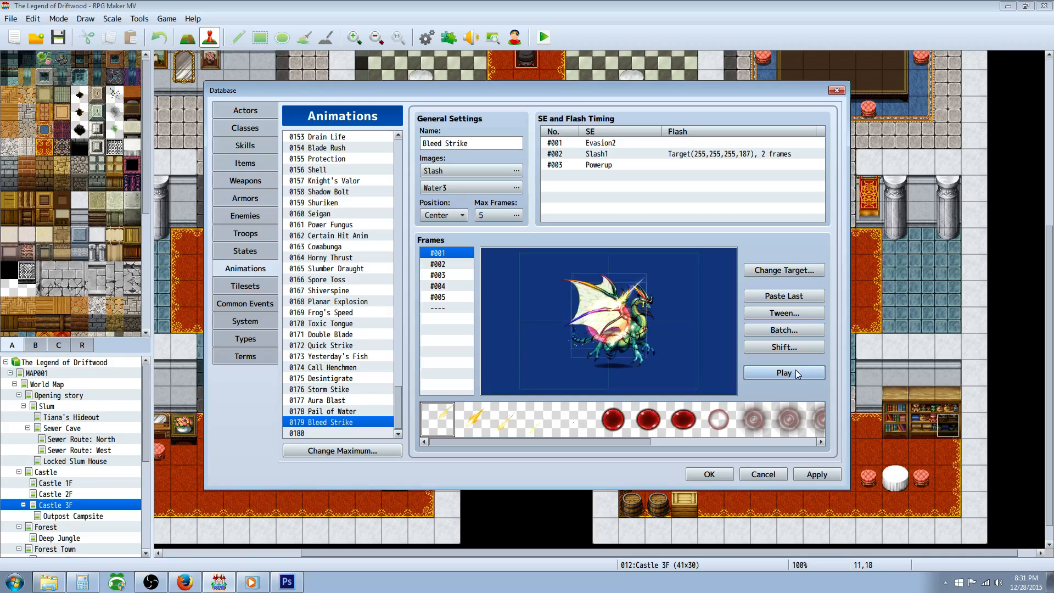
- Preview the animation and add Darkness3 as the frame 3 sound effect
{"action": "left_click", "coordinate": [599, 164]}
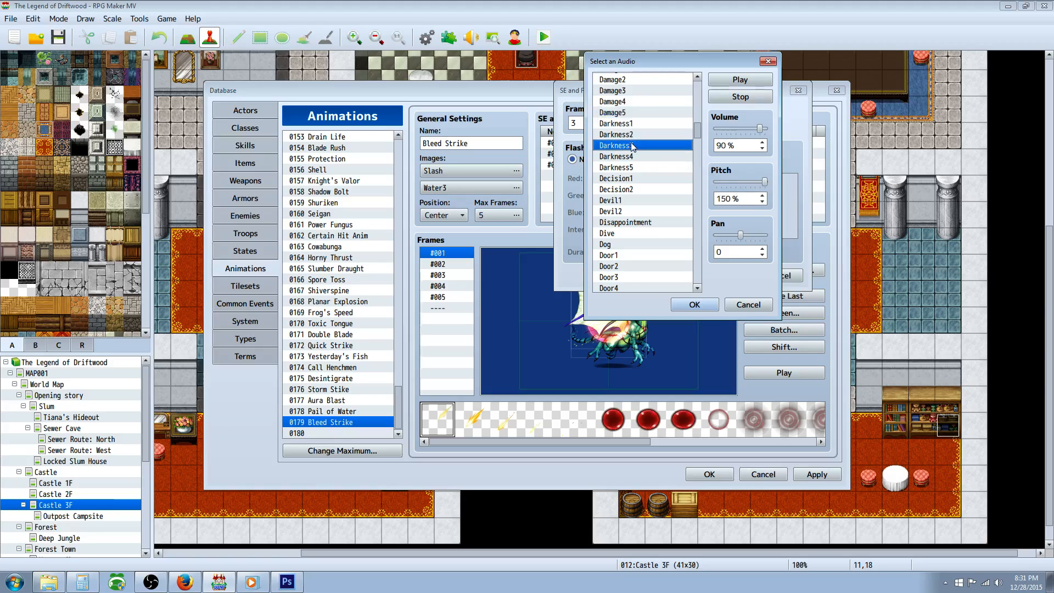
{"action": "left_click", "coordinate": [616, 145]}
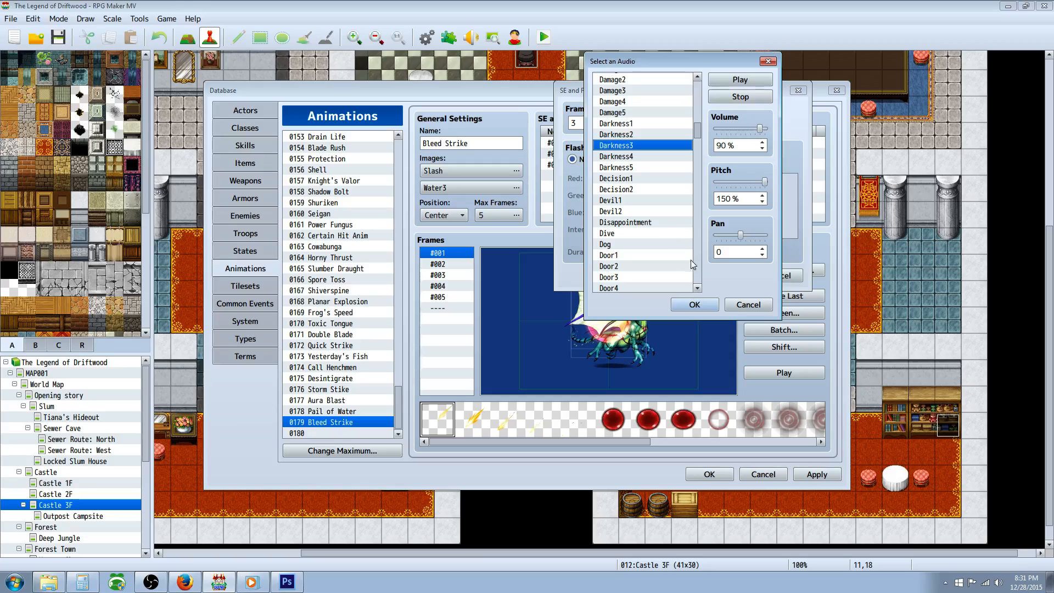
{"action": "left_click", "coordinate": [694, 304]}
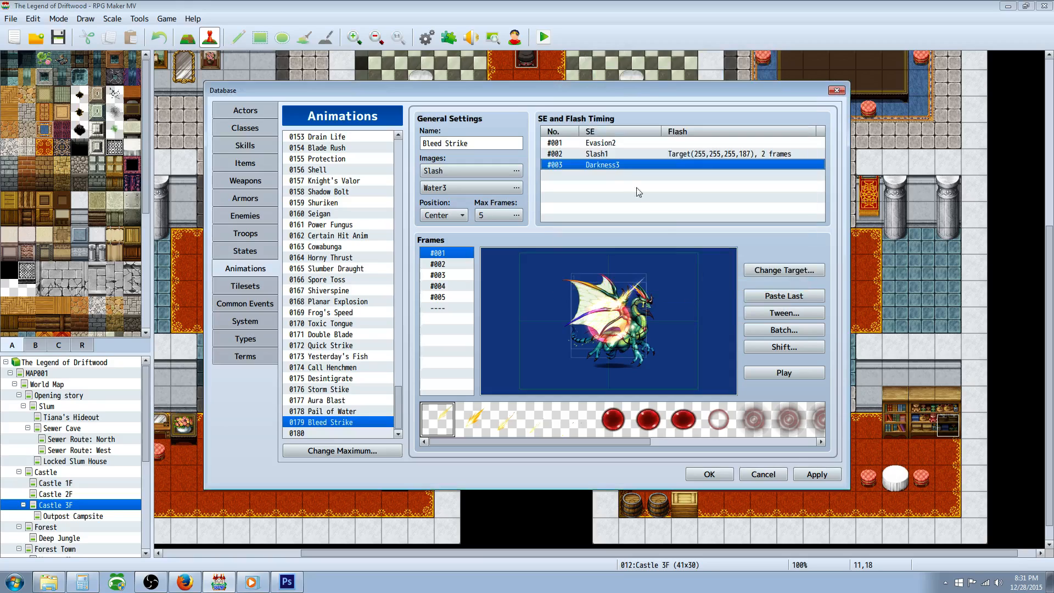
- Change entry #001's sound from Evasion2 to Water4 and preview the result
{"action": "double_click", "coordinate": [681, 154]}
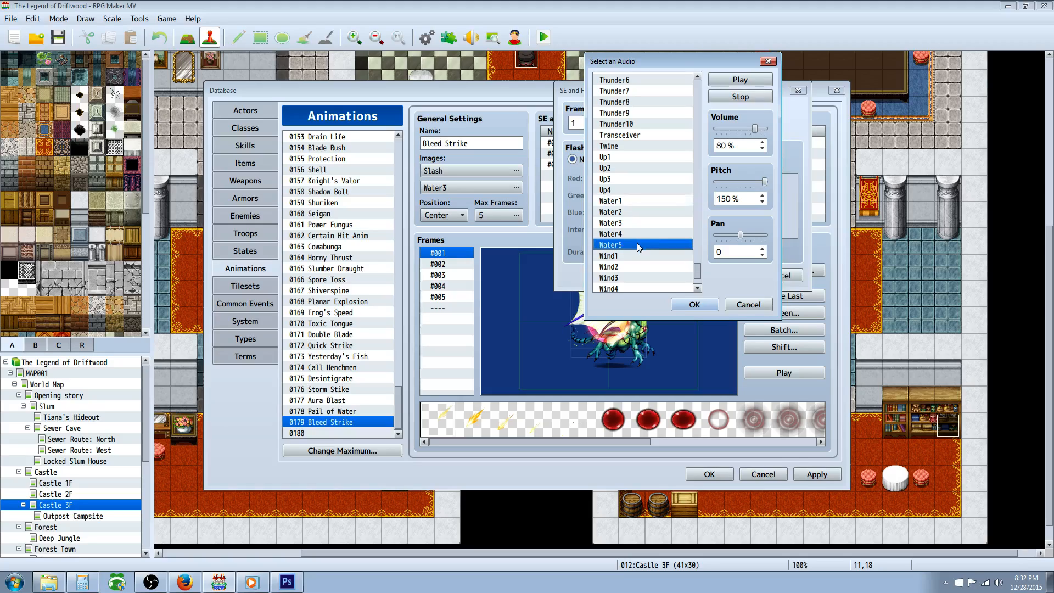
{"action": "left_click", "coordinate": [612, 233]}
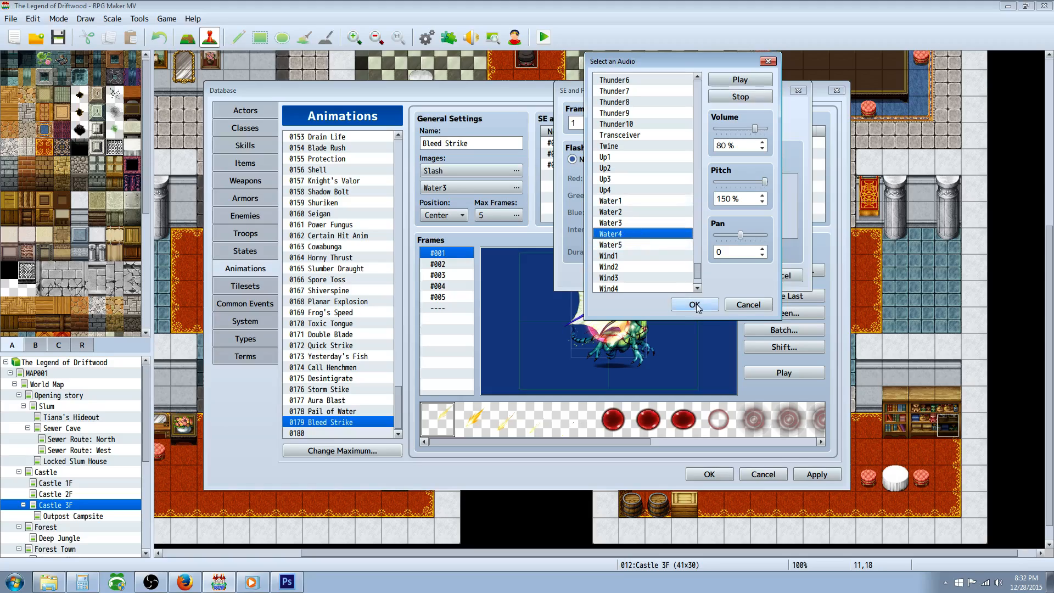
{"action": "left_click", "coordinate": [694, 304]}
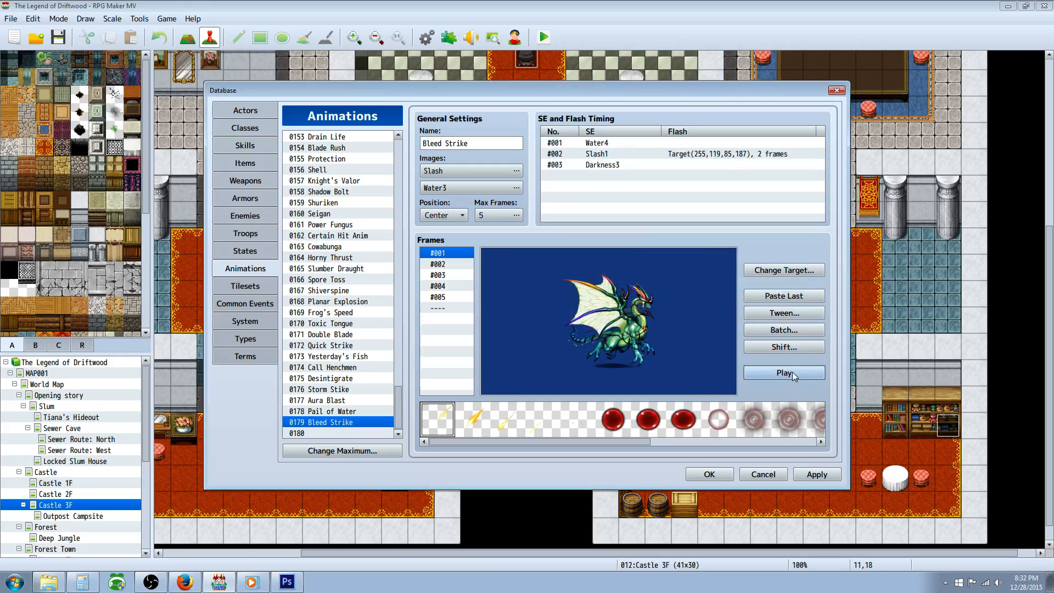
{"action": "left_click", "coordinate": [783, 372]}
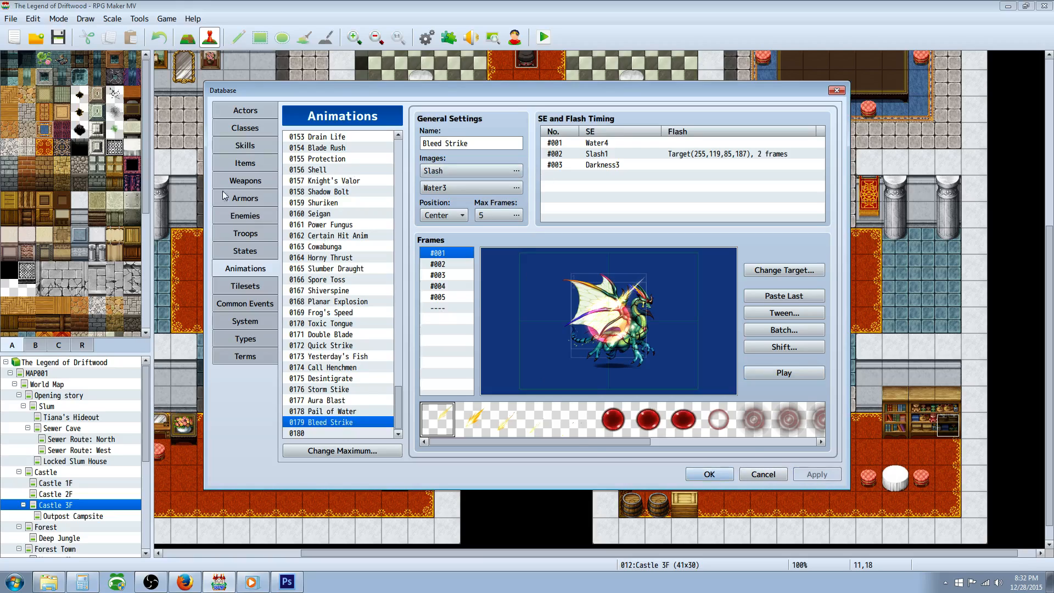
- Type Bleed Strike's description about a Physical \i[77] strike that causes a state
{"action": "left_click", "coordinate": [245, 145]}
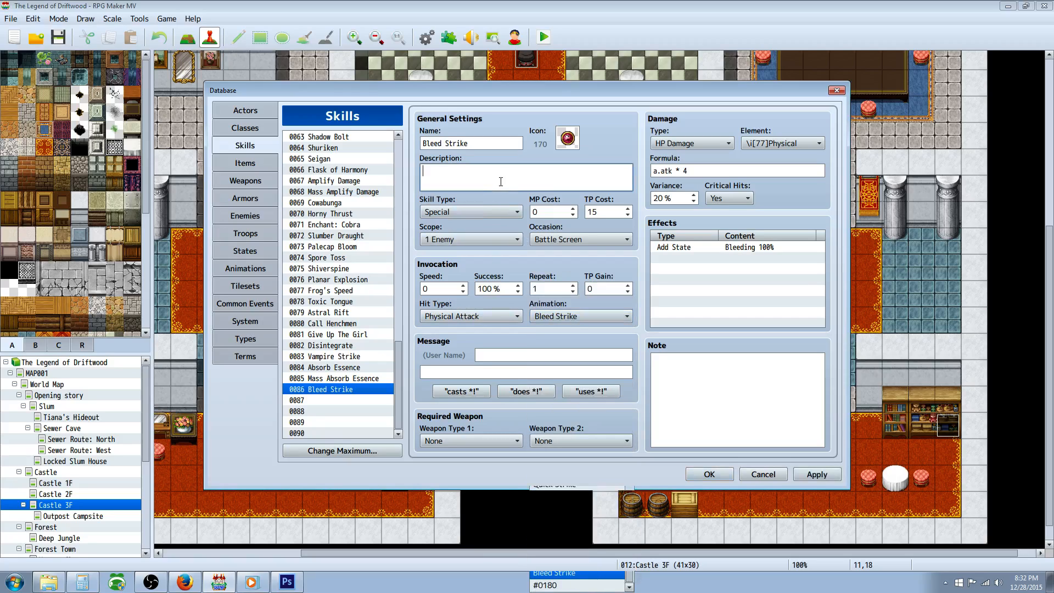
{"action": "type", "text": "Attacks your enemy with a"}
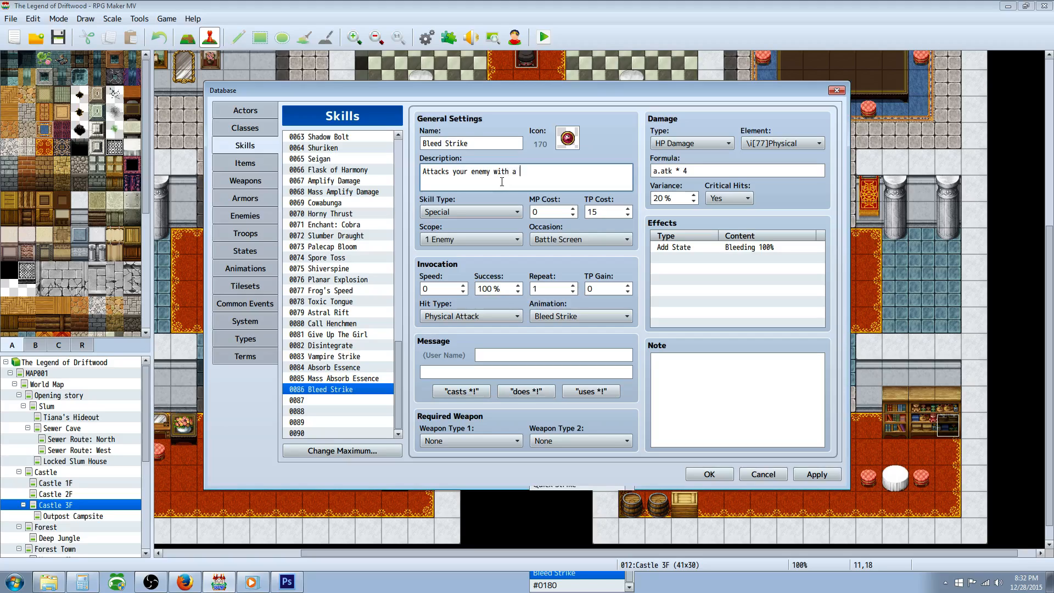
{"action": "type", "text": "\\"}
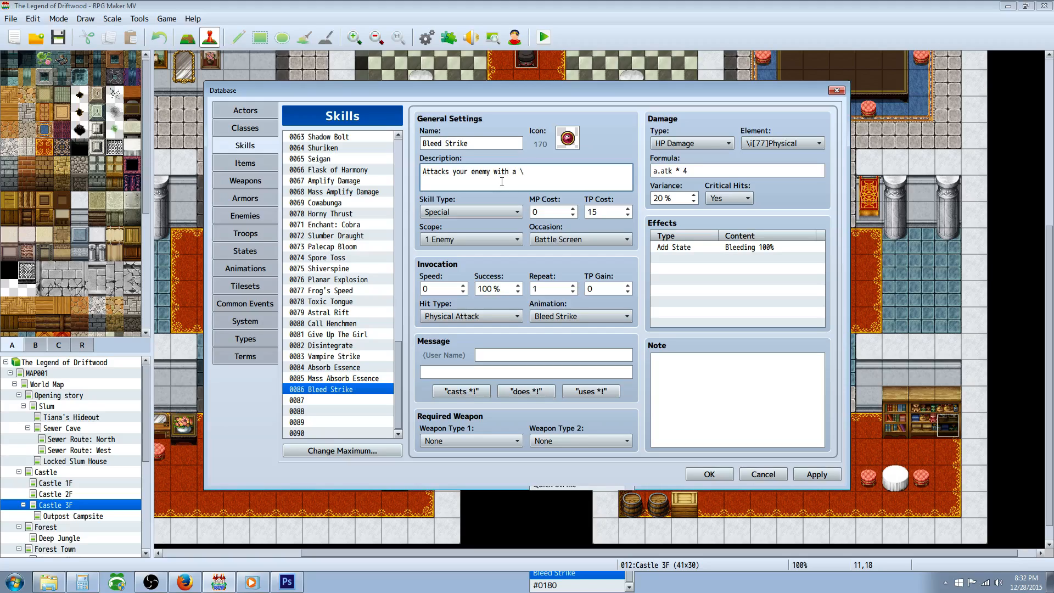
{"action": "type", "text": "i[77]Physical"}
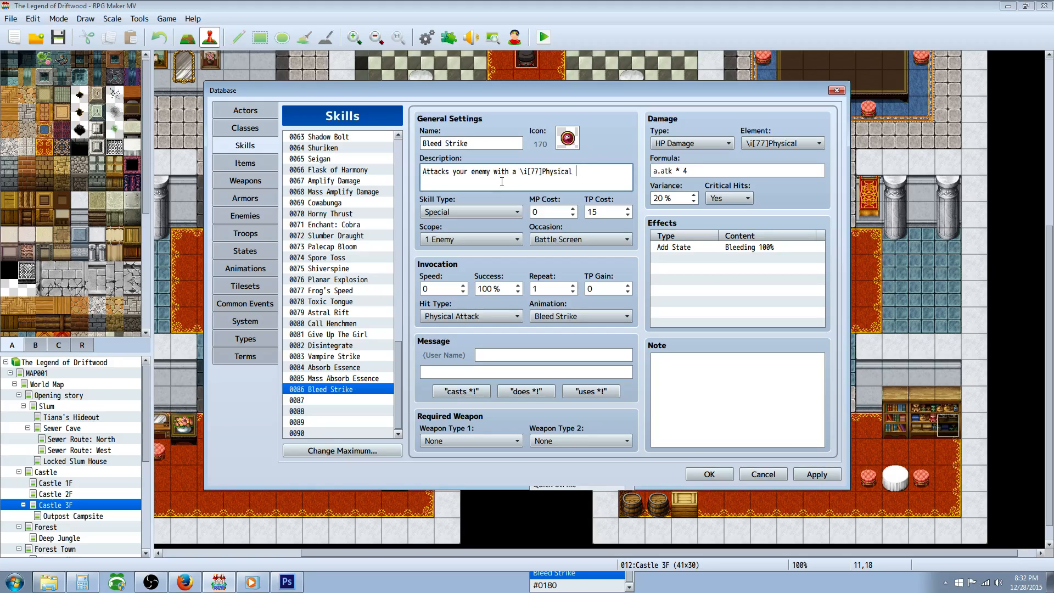
{"action": "type", "text": "strike that causes \\it["}
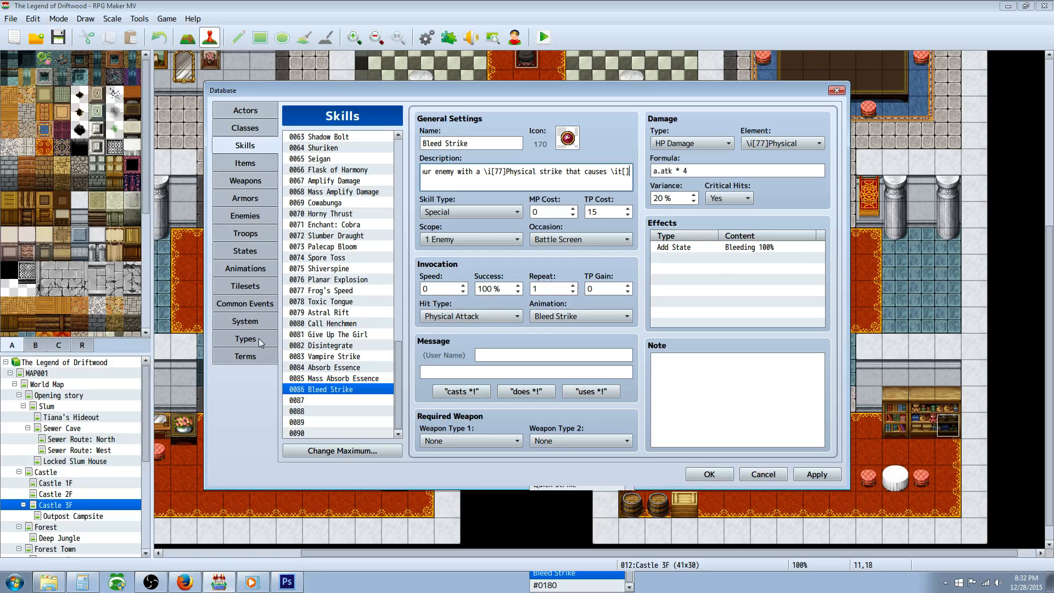
- Check Bleeding's state number under States and finish the description with \it[31]
{"action": "left_click", "coordinate": [245, 320]}
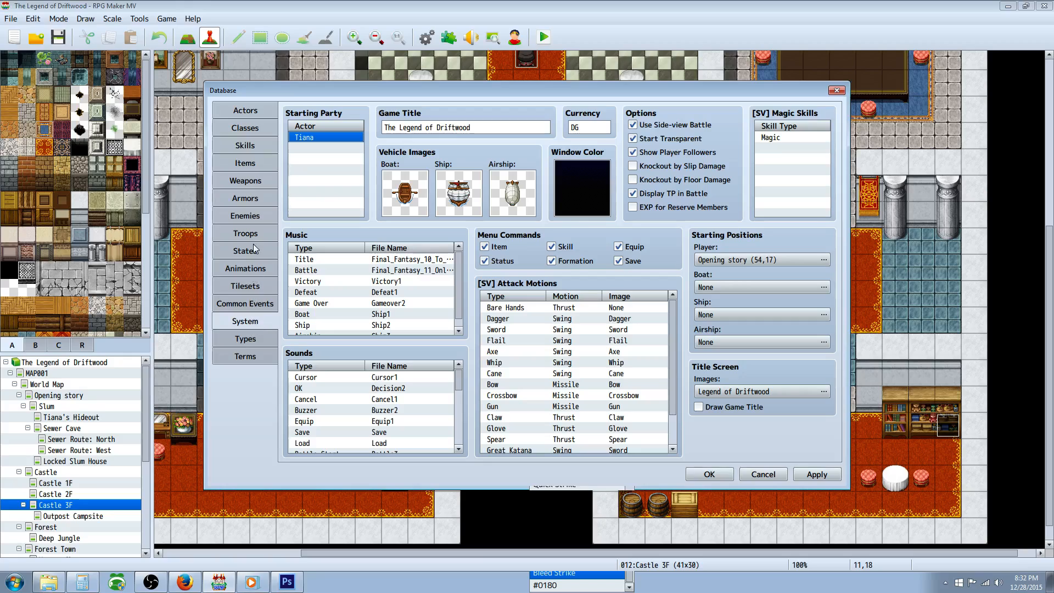
{"action": "left_click", "coordinate": [244, 250]}
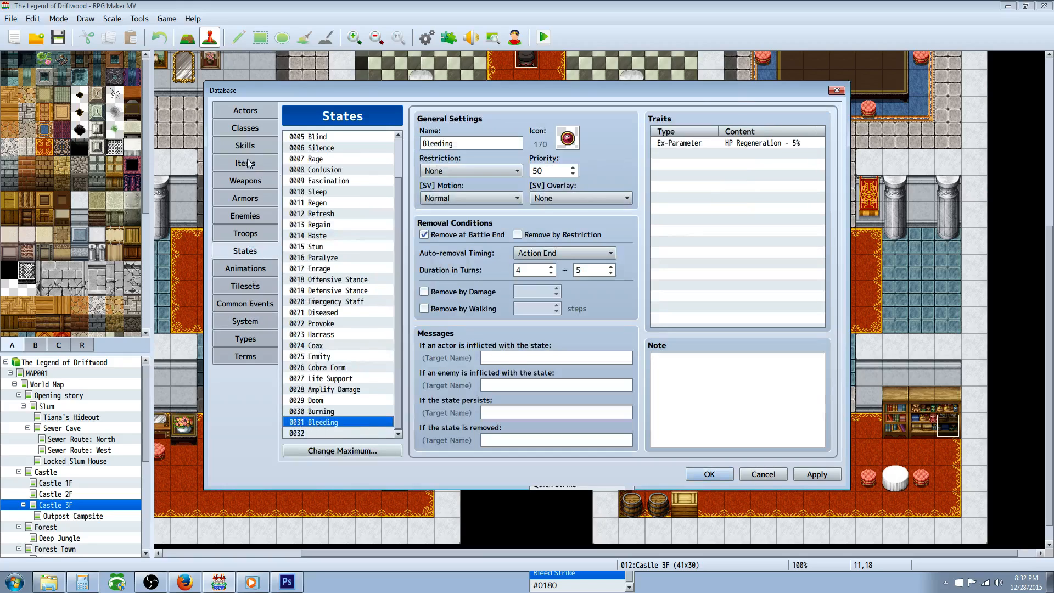
{"action": "left_click", "coordinate": [245, 145]}
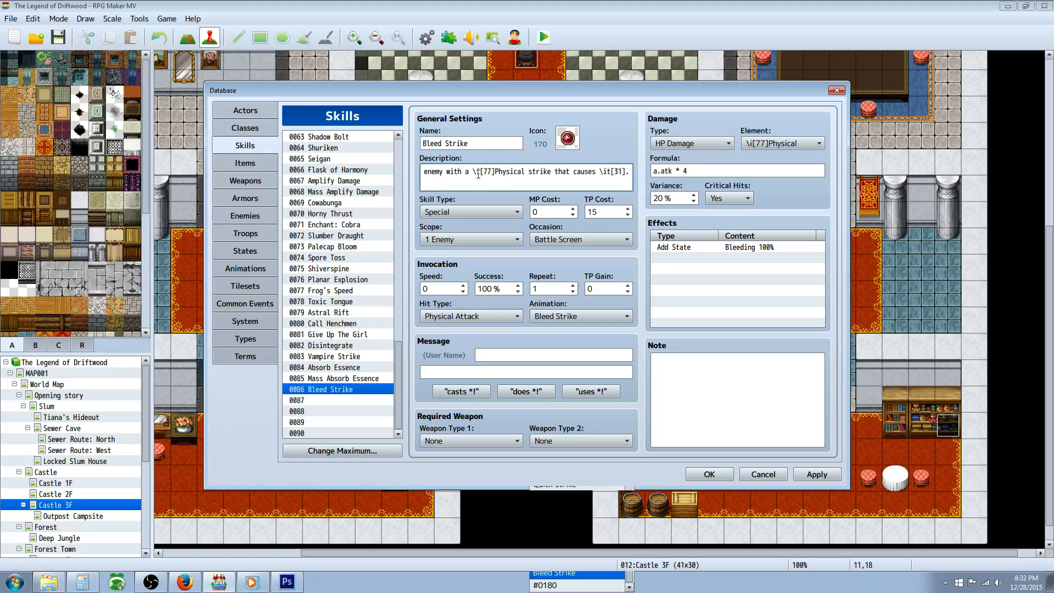
{"action": "double_click", "coordinate": [482, 171]}
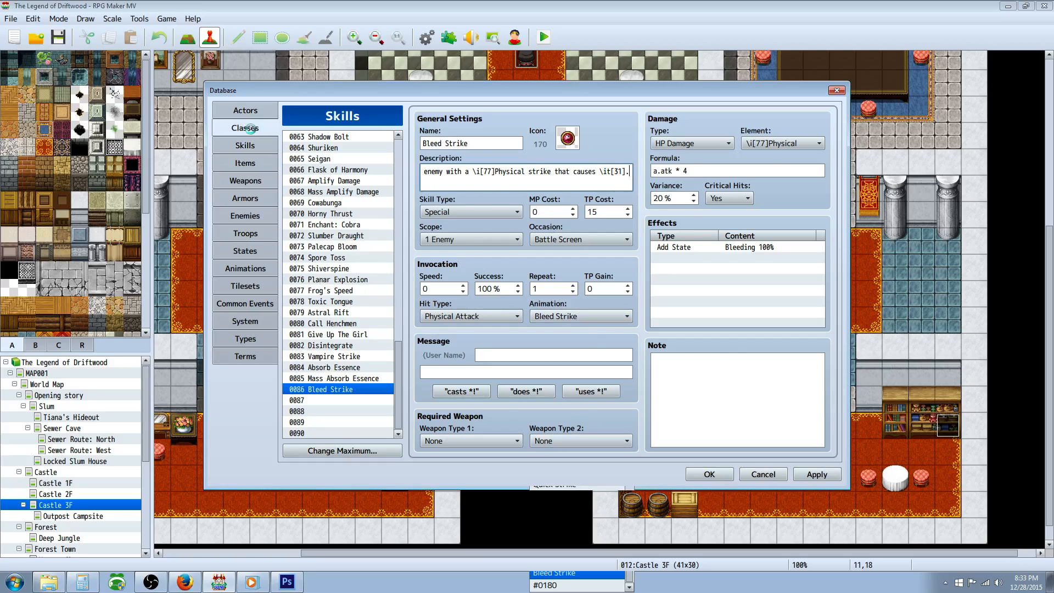
- Browse to the Classes list and end on the Actors list showing Arturus
{"action": "left_click", "coordinate": [245, 127]}
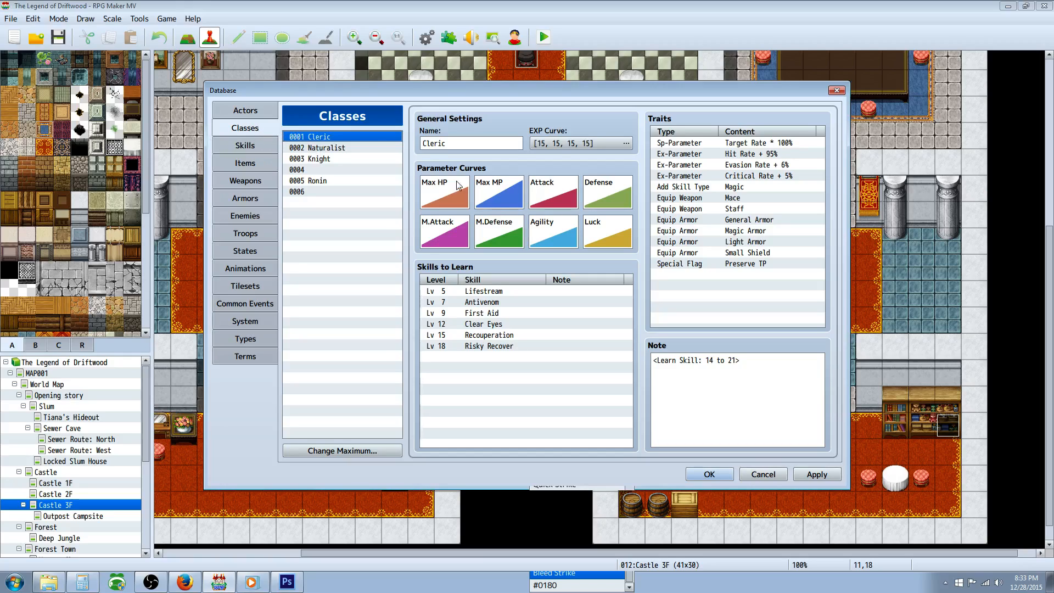
{"action": "left_click", "coordinate": [245, 110]}
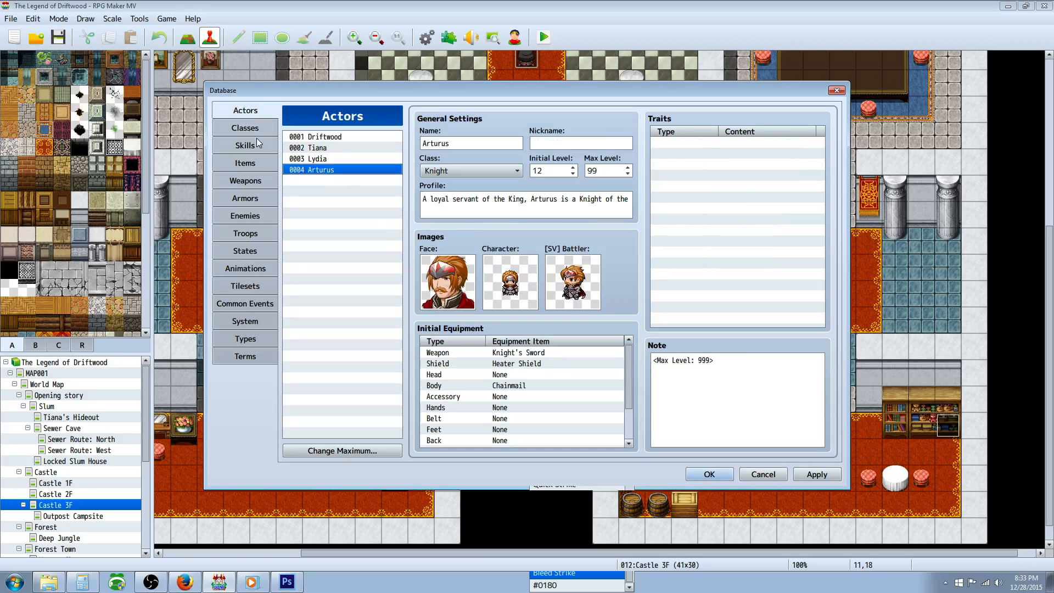